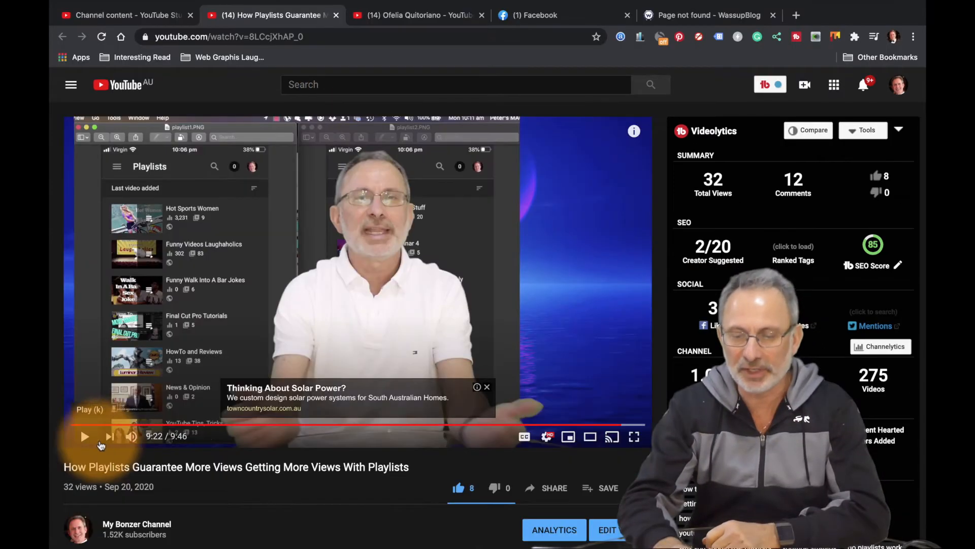
Play the YouTube playlists video and pause it on its end screen at 9:29.
left_click(86, 435)
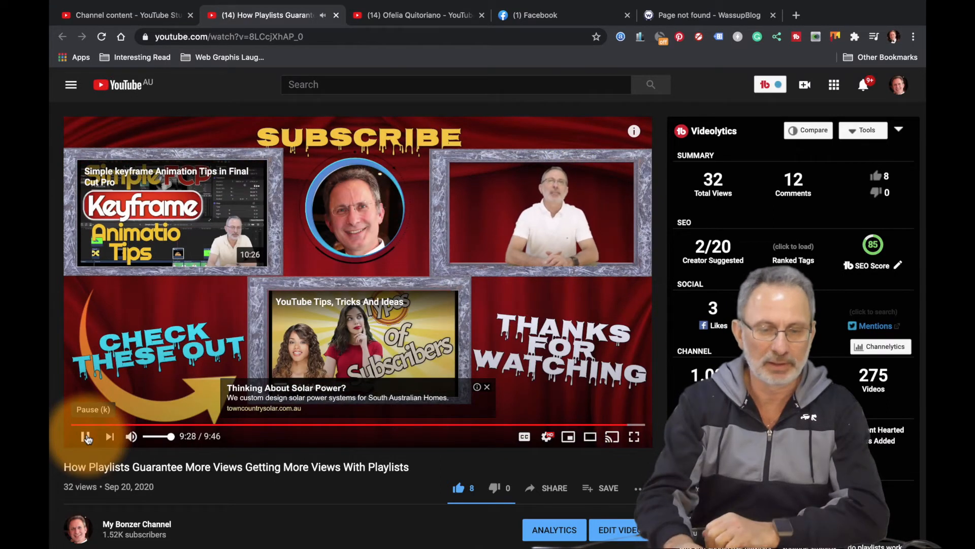
left_click(86, 436)
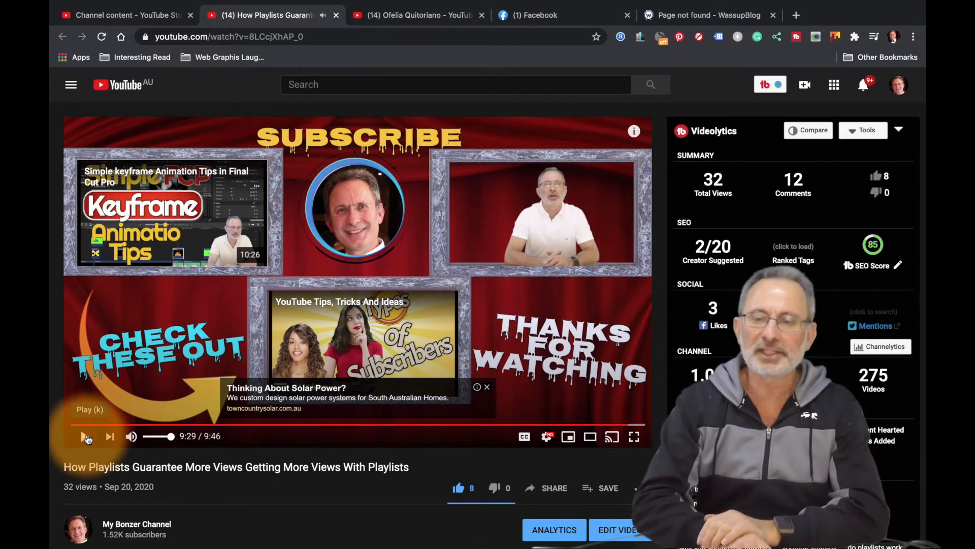
left_click(85, 435)
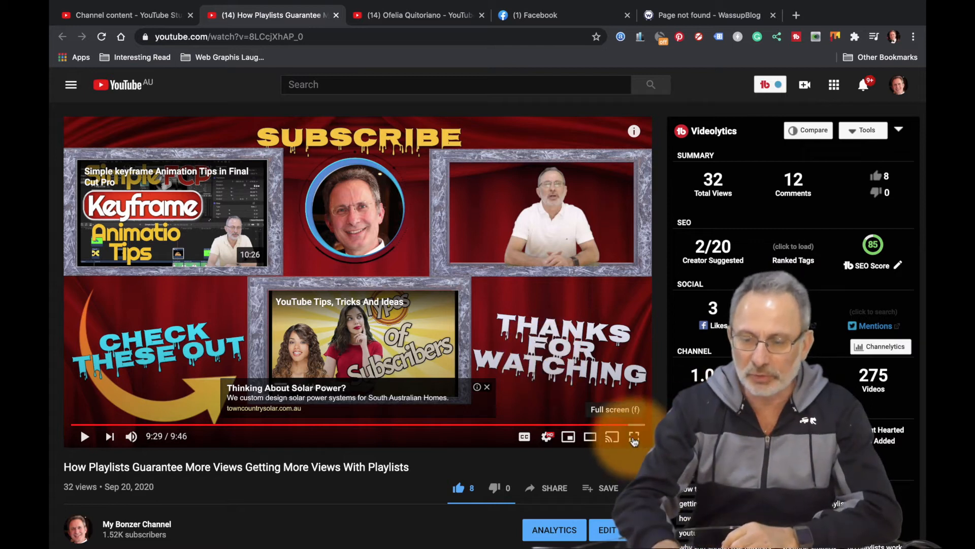
Show the paused end screen full screen, then launch The Graphics Creator from the Dock.
left_click(635, 436)
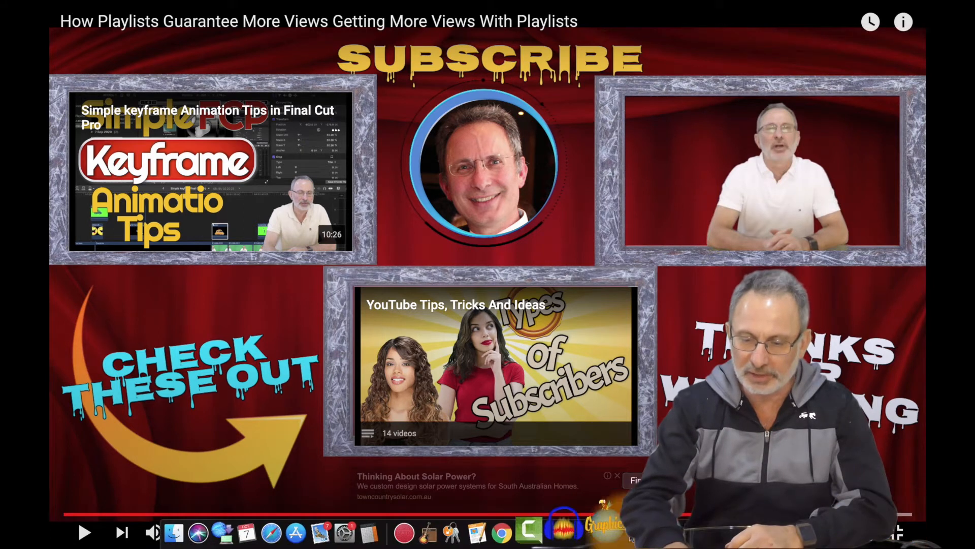
left_click(601, 532)
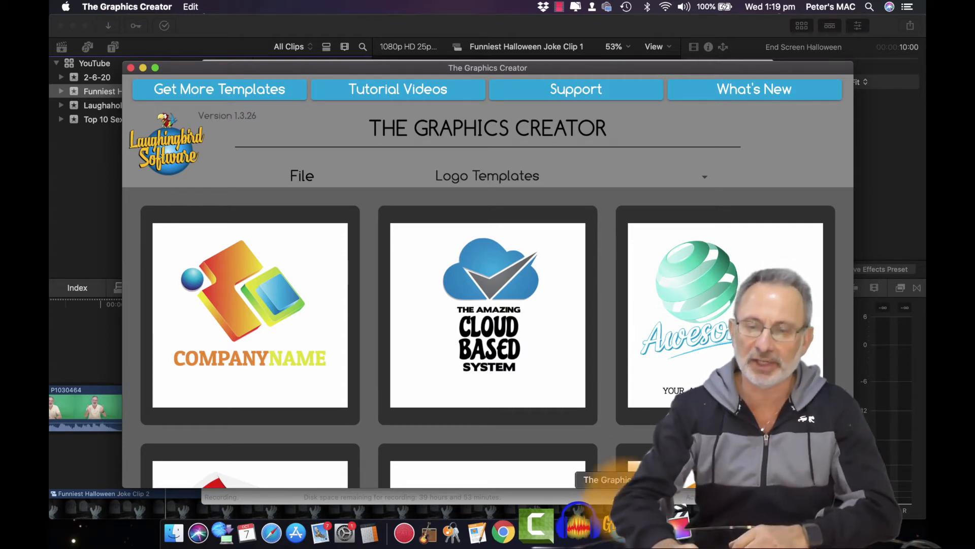
Filter templates to the End Screen category and open the Grey Frame template.
left_click(487, 176)
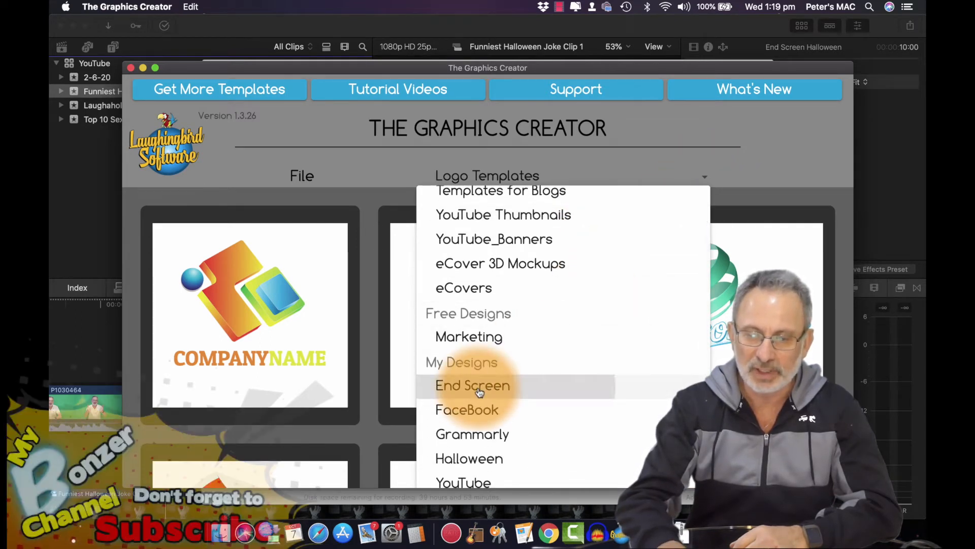
left_click(472, 385)
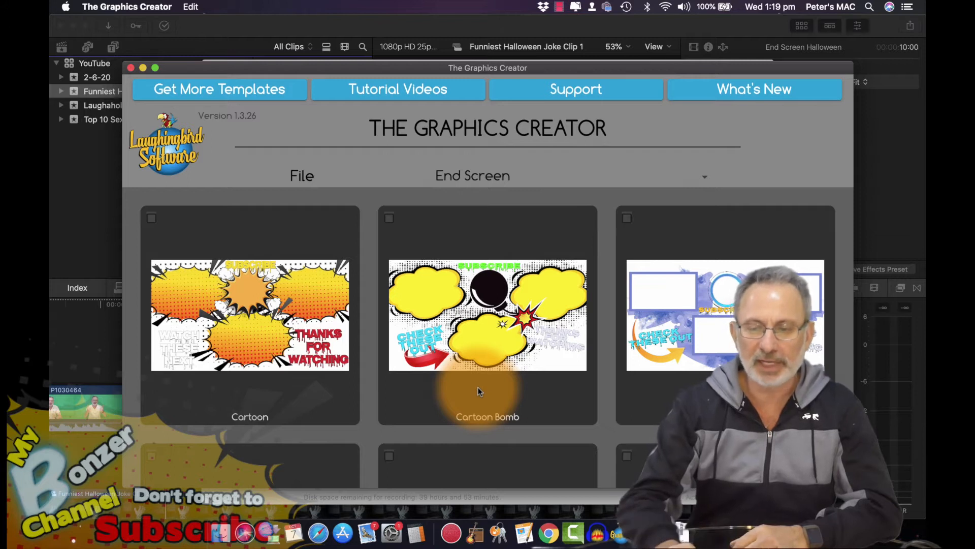
scroll("down", 3)
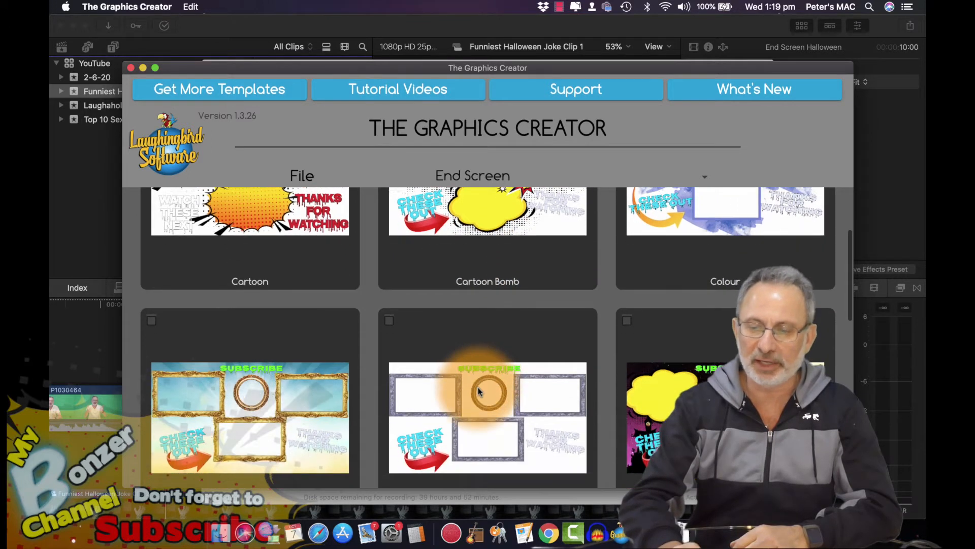
scroll("down", 3)
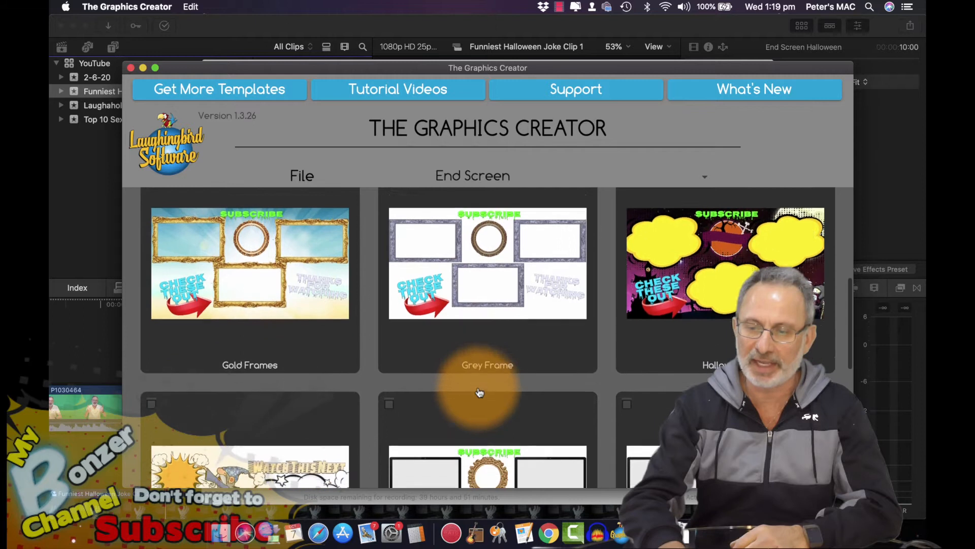
scroll("down", 3)
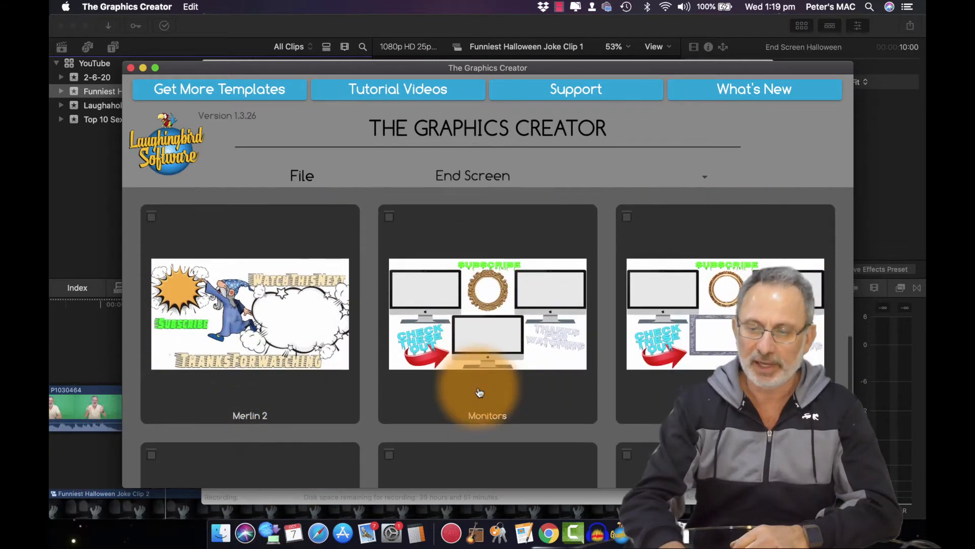
scroll("down", 3)
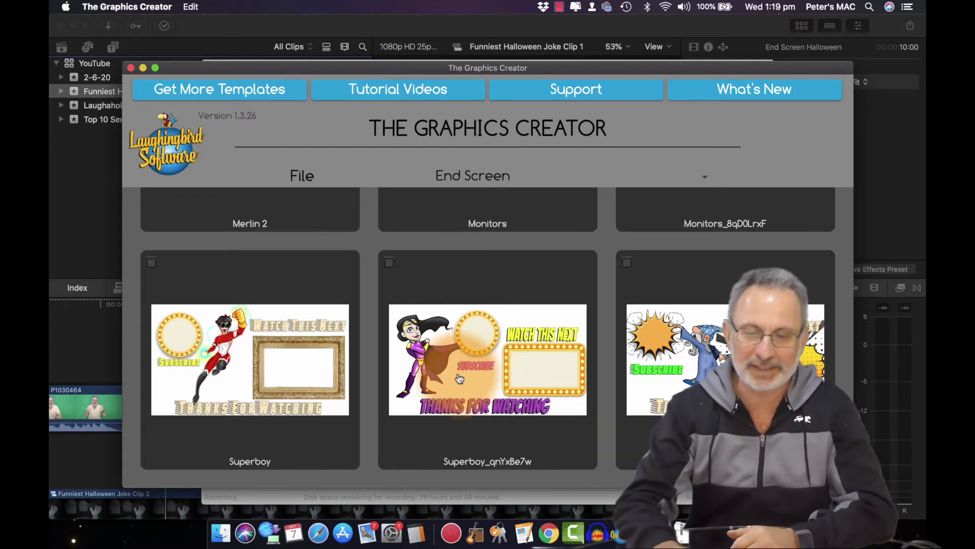
scroll("down", 3)
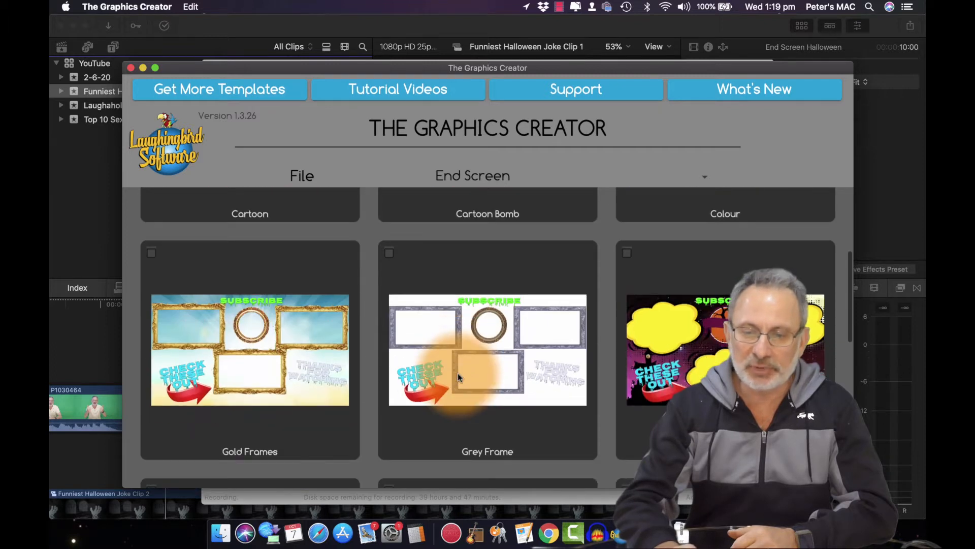
left_click(487, 350)
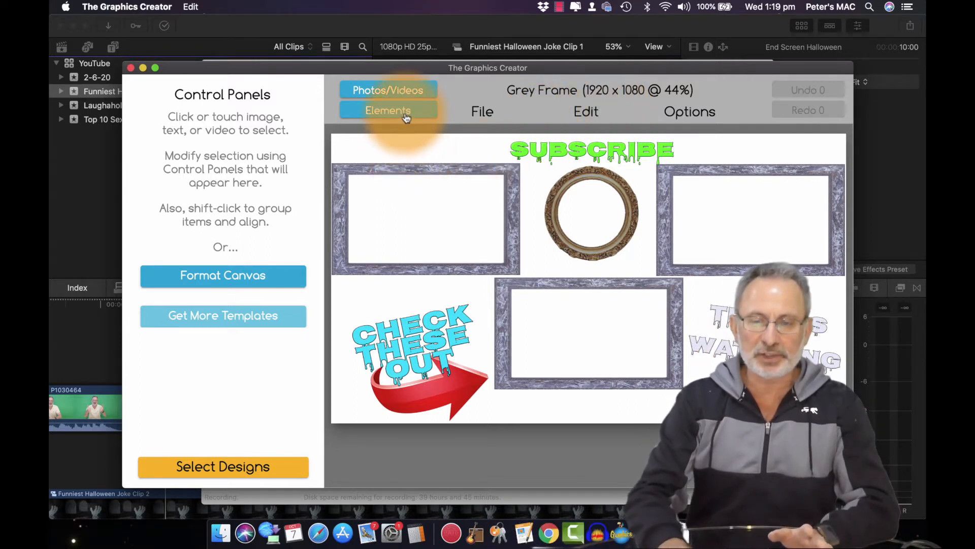
Put the purple BackgroundsOne image behind the Grey Frame frames, then start a new design.
left_click(387, 110)
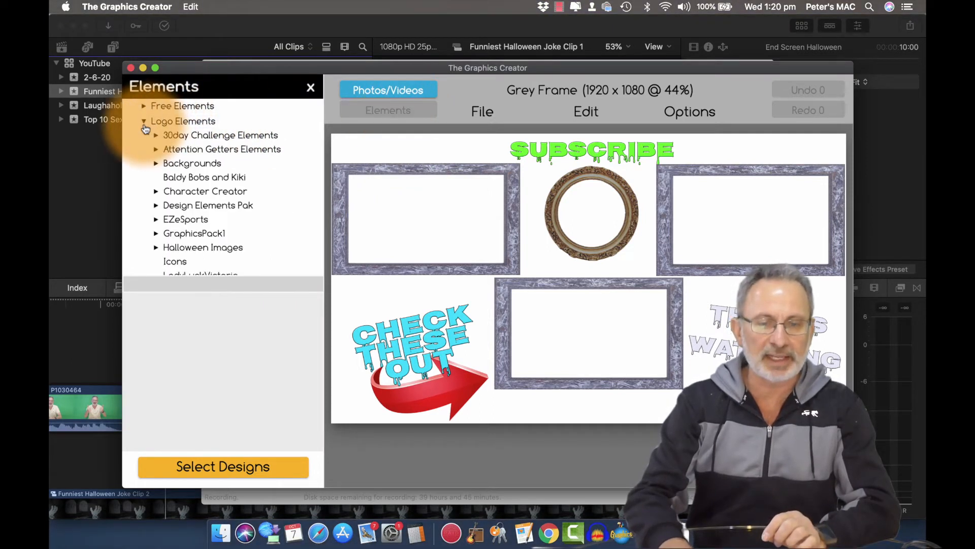
left_click(192, 163)
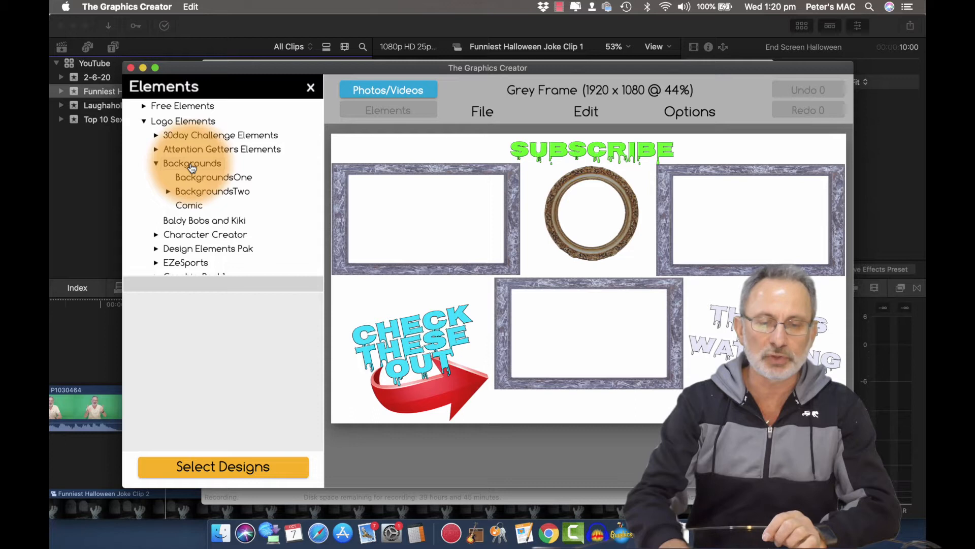
left_click(213, 177)
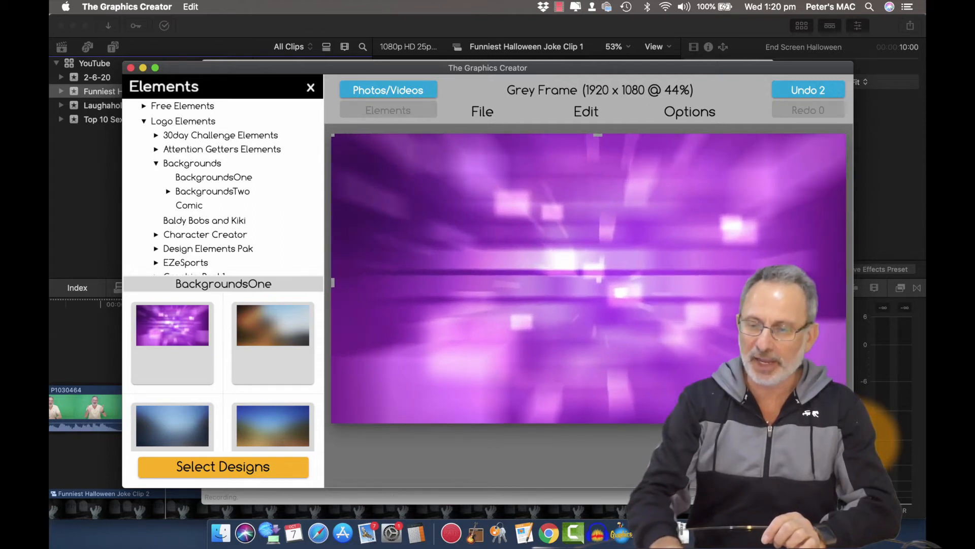
left_click(689, 111)
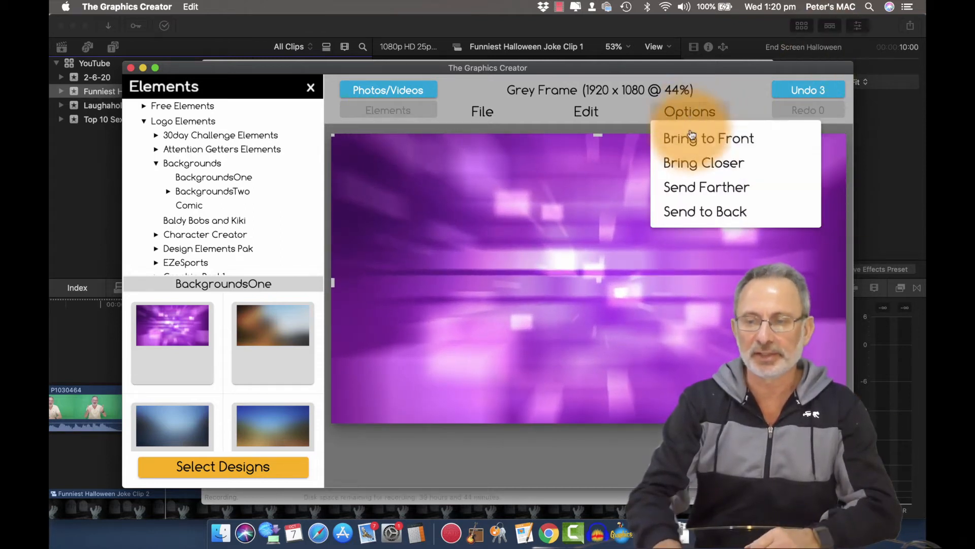
left_click(708, 138)
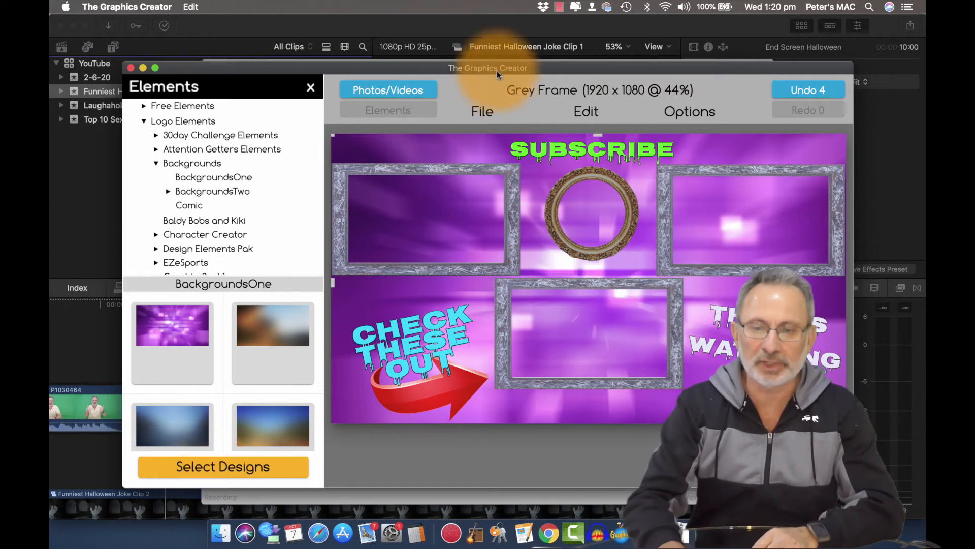
left_click(482, 111)
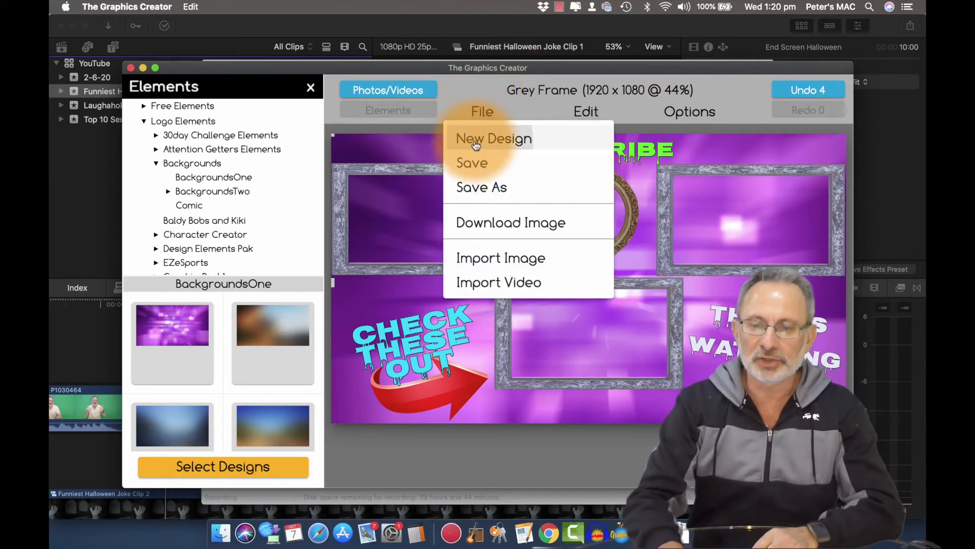
left_click(494, 138)
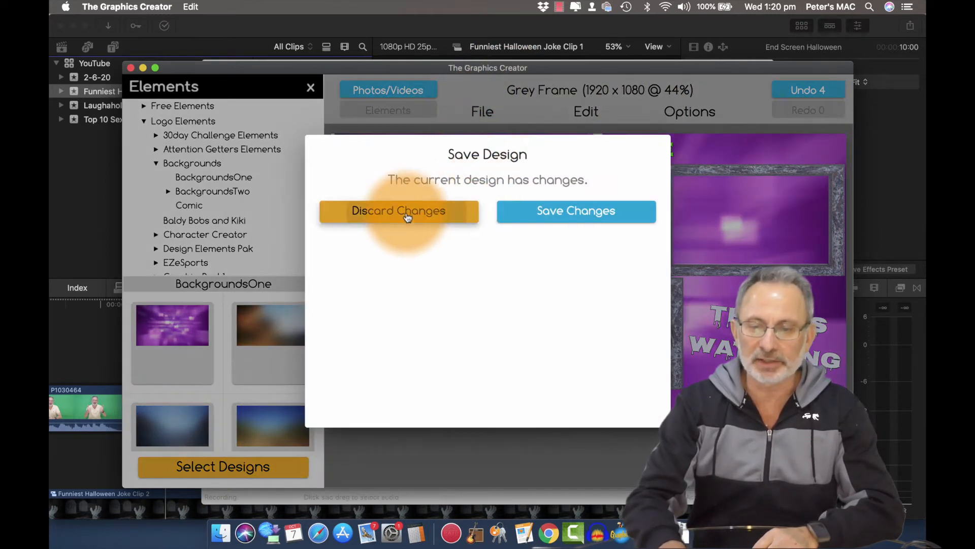
Discard the template changes, set a 1920×1080 canvas, and import the end-screen screenshot.
left_click(398, 210)
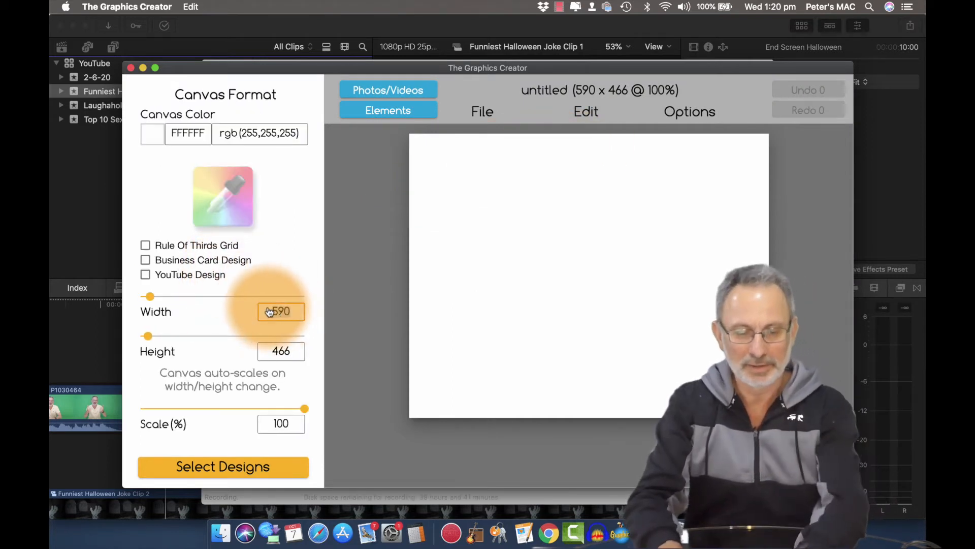
type("1920")
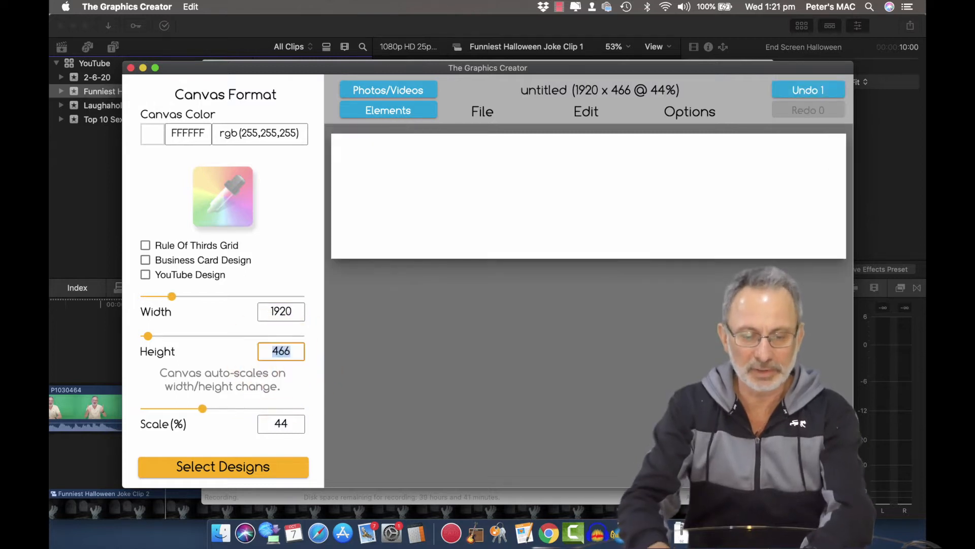
type("1080")
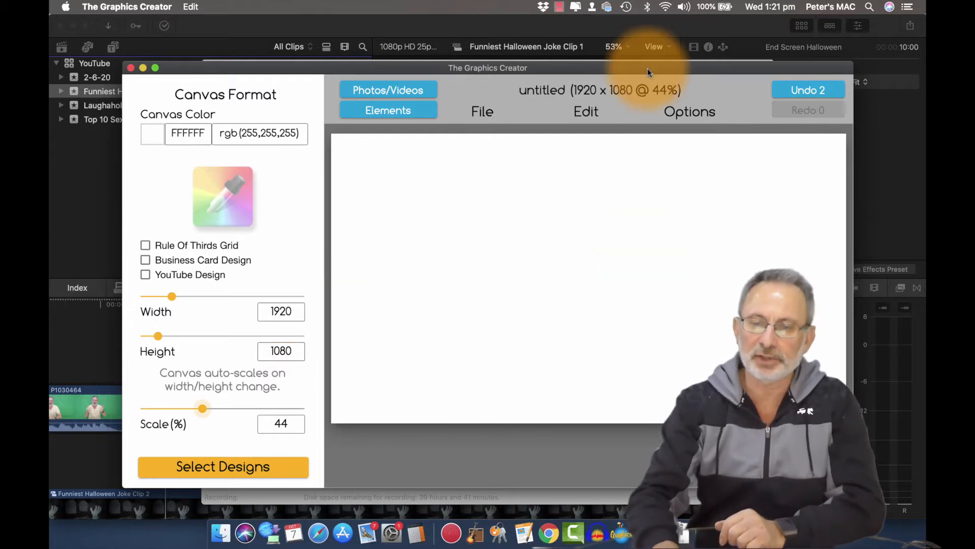
left_click(482, 111)
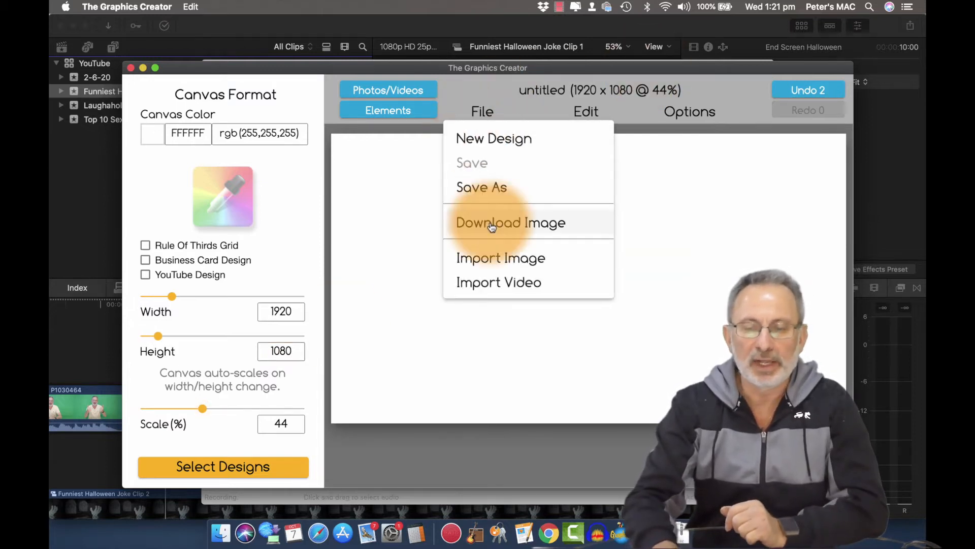
left_click(510, 222)
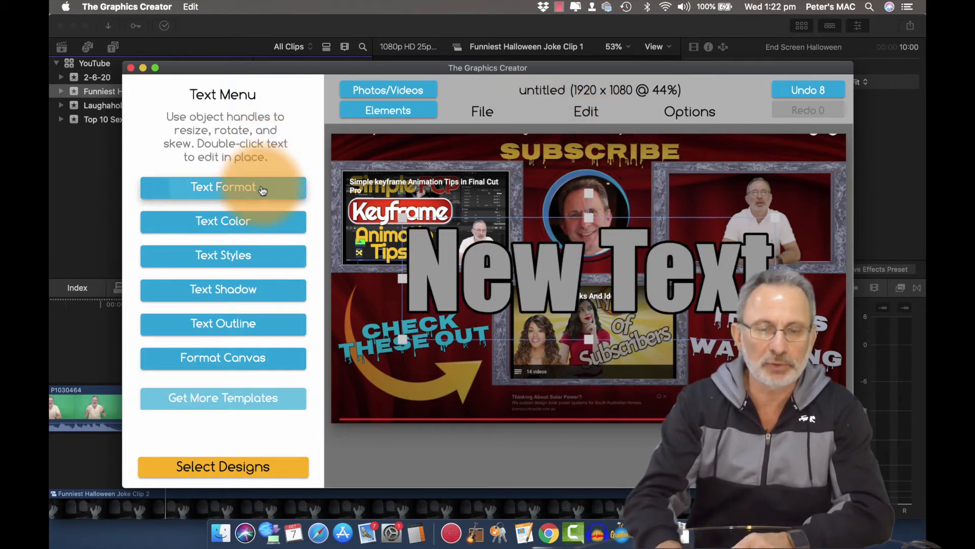
Apply the Nosifer Google font to the placeholder text and shrink it into a top heading.
left_click(222, 186)
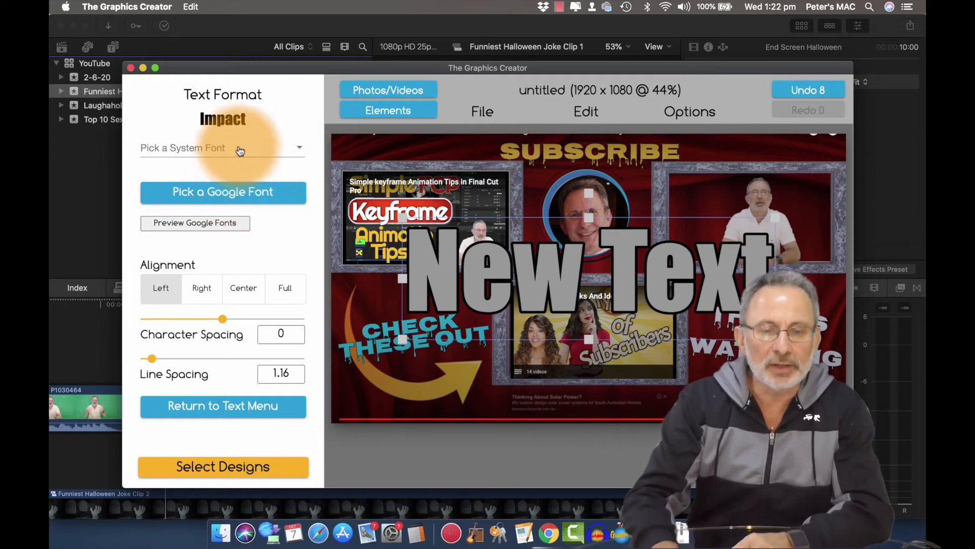
left_click(222, 192)
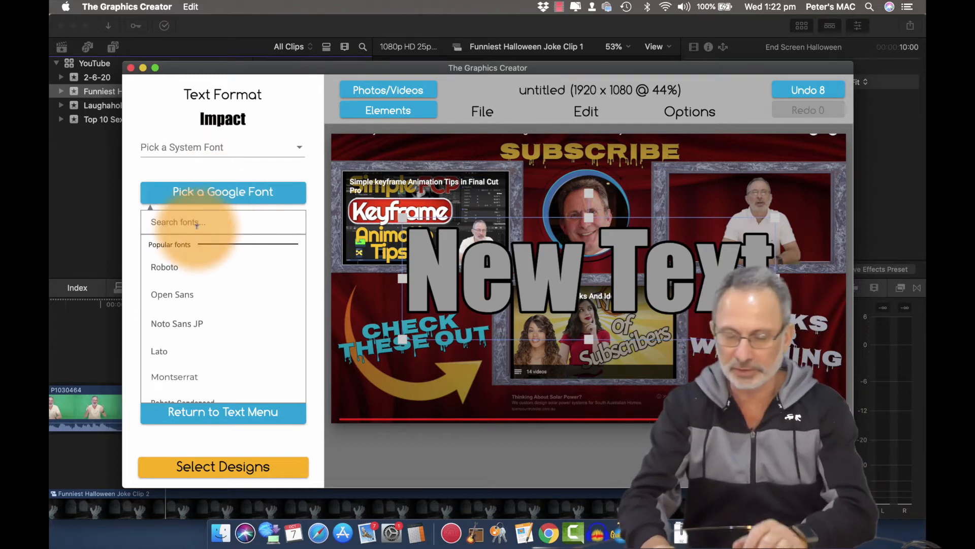
type("nosif")
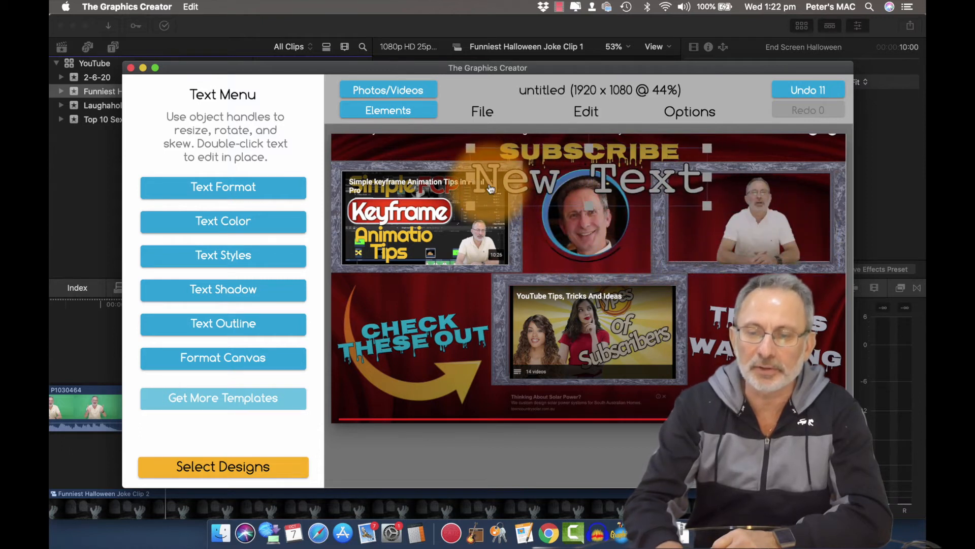
left_click(223, 187)
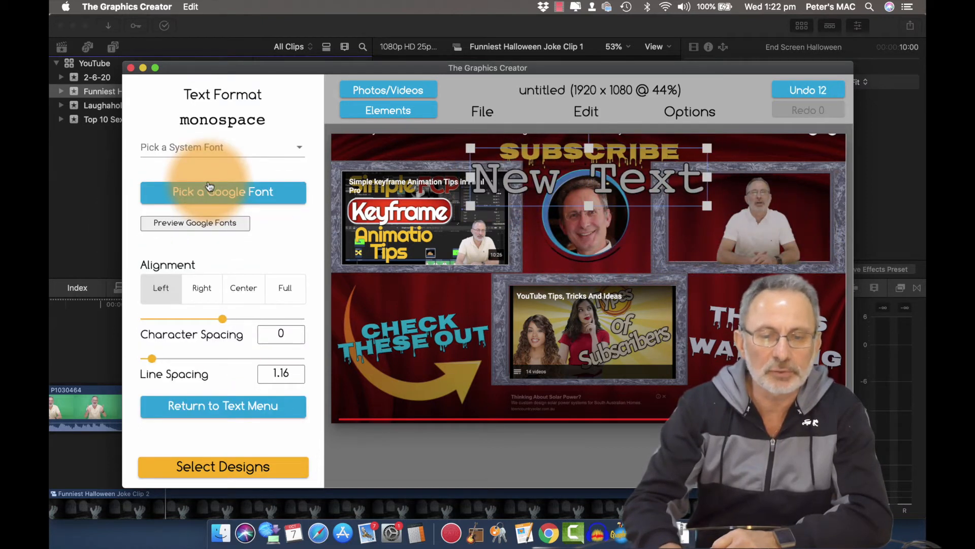
left_click(222, 191)
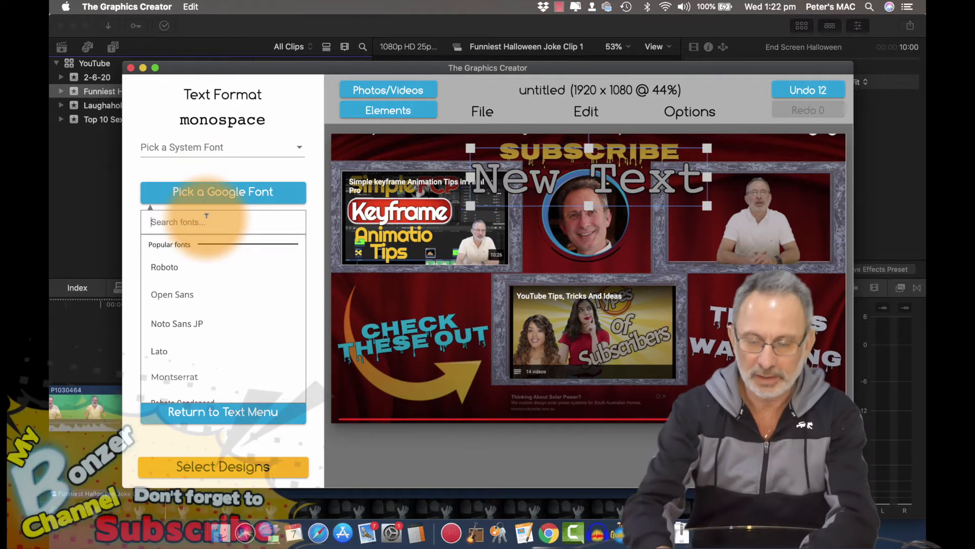
type("nosif")
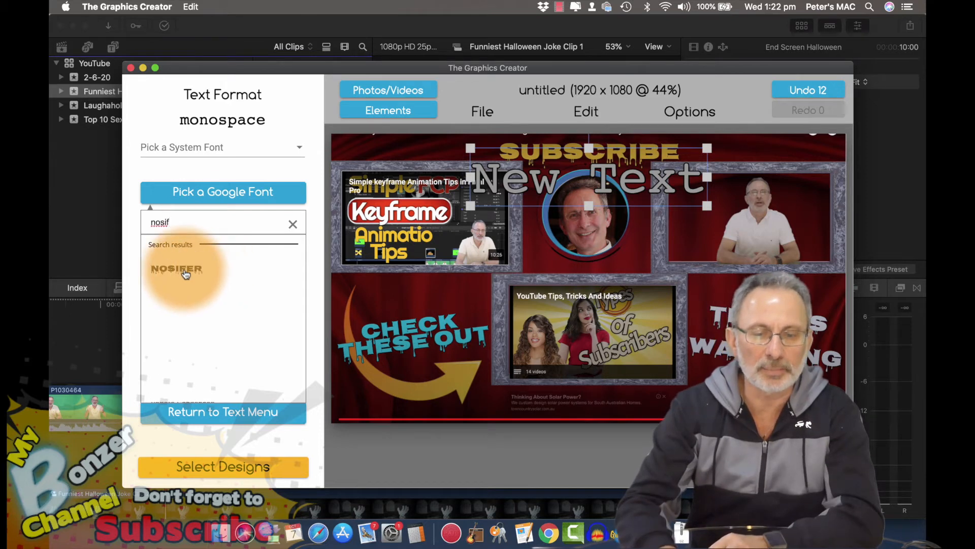
left_click(177, 269)
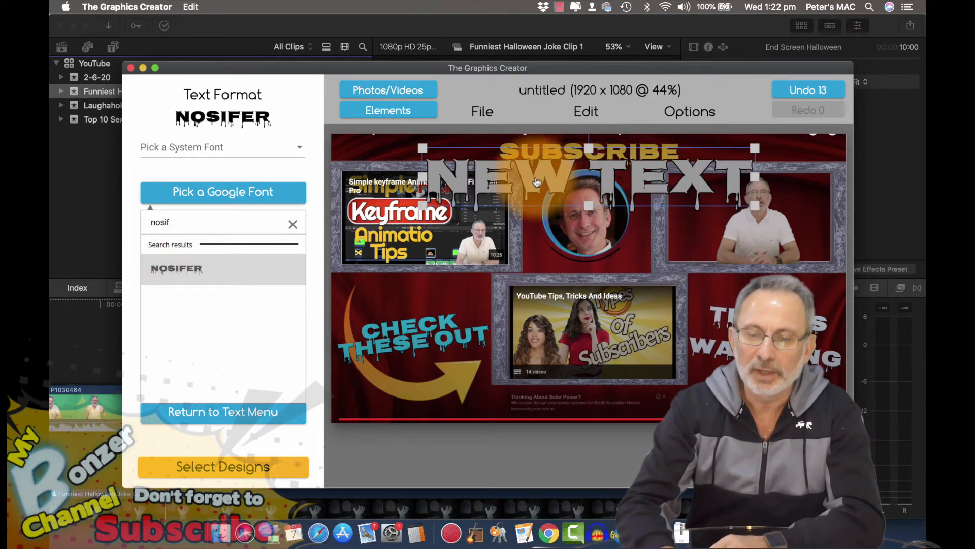
left_click(177, 268)
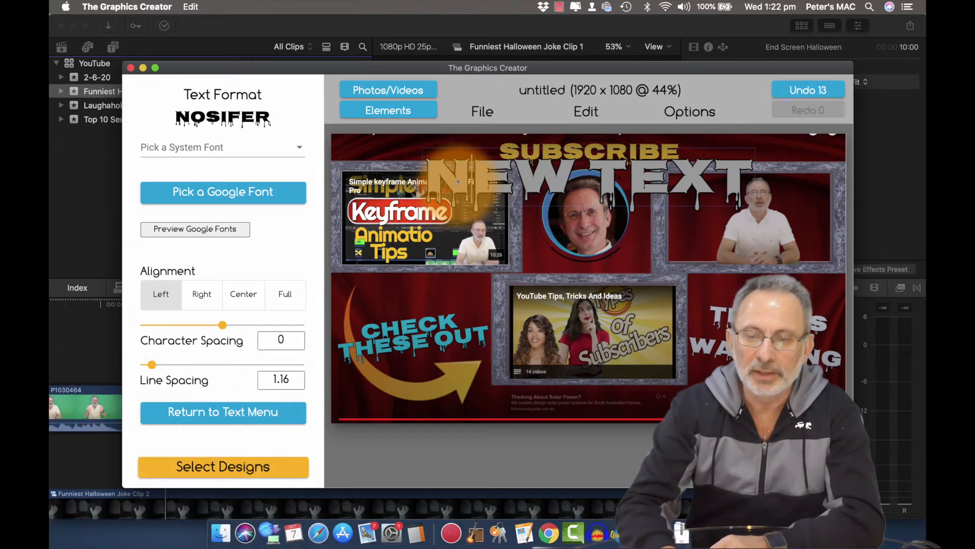
left_click(222, 412)
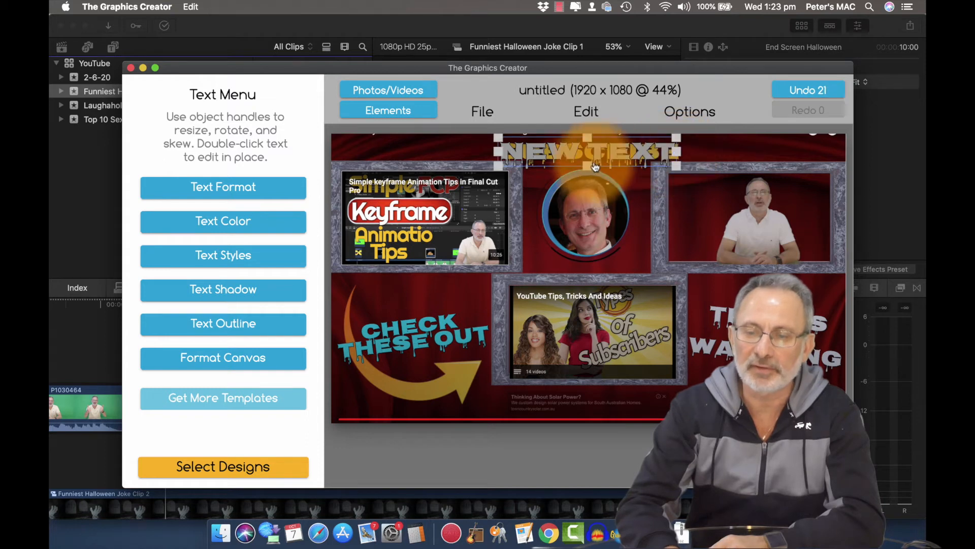
Duplicate the dripping heading text to create caption copies.
left_click(585, 111)
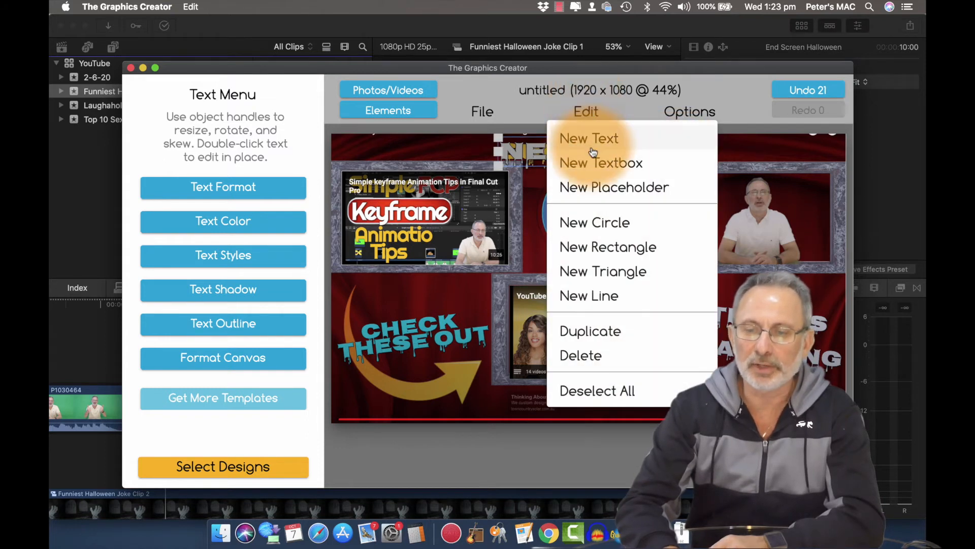
mouse_move(589, 330)
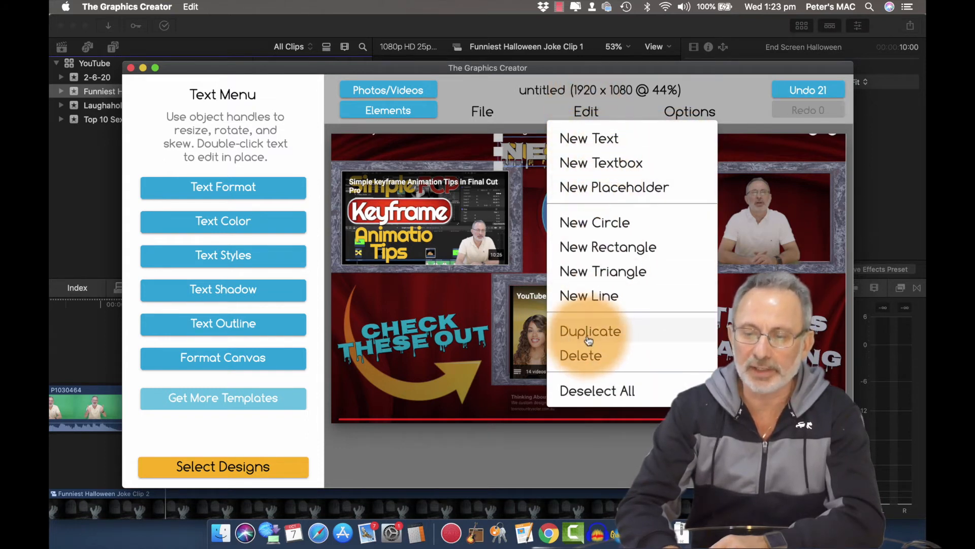
left_click(590, 330)
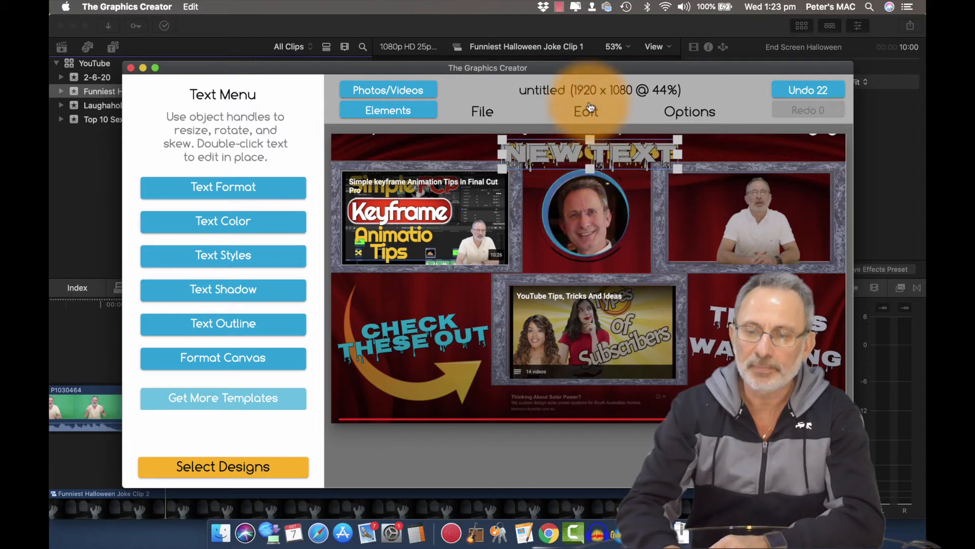
left_click(585, 111)
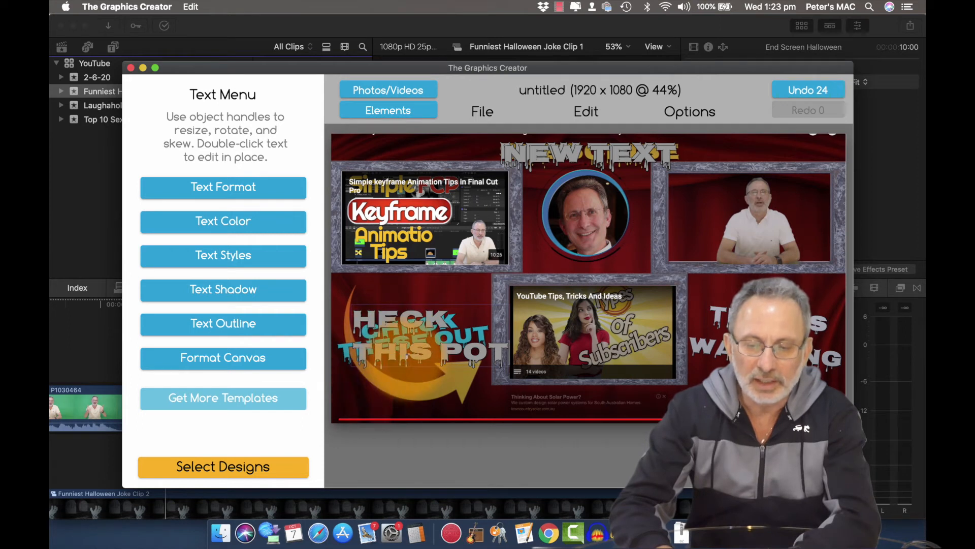
left_click(420, 358)
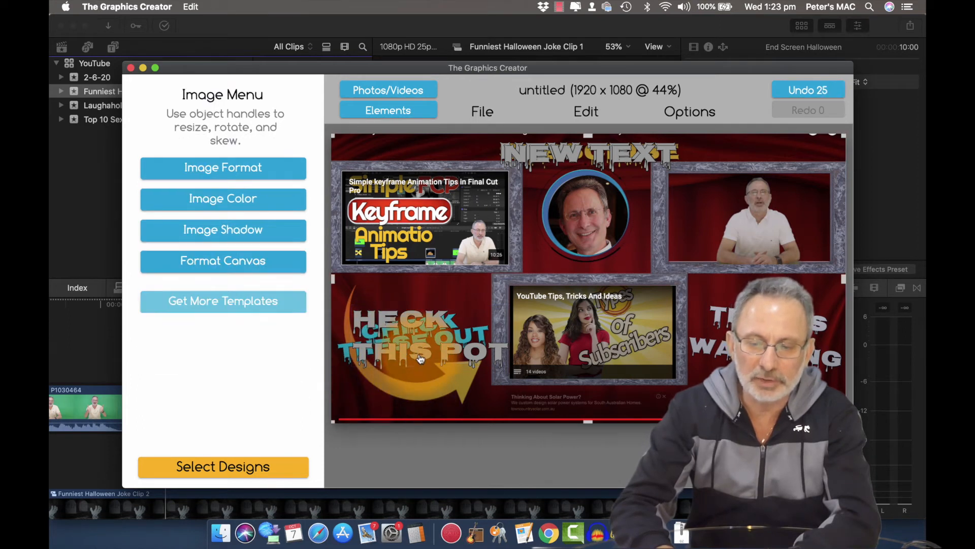
Reword and position the copies over the lower-left arrow and thanks-for-watching captions.
left_click(423, 342)
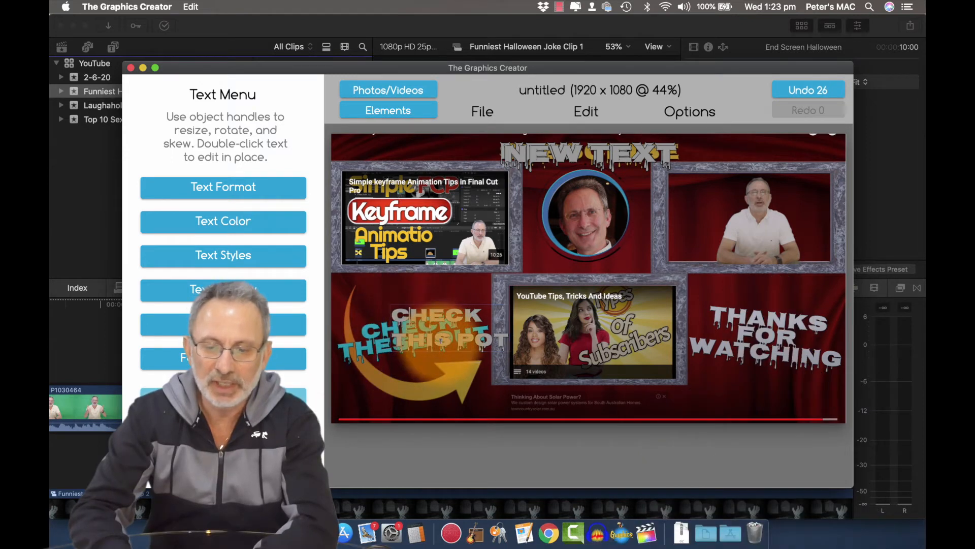
left_click(448, 323)
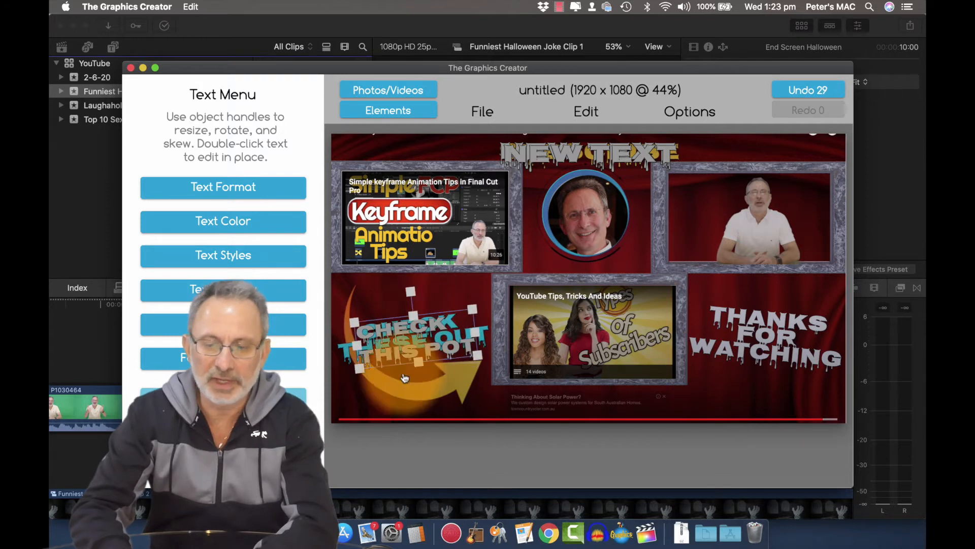
left_click(588, 154)
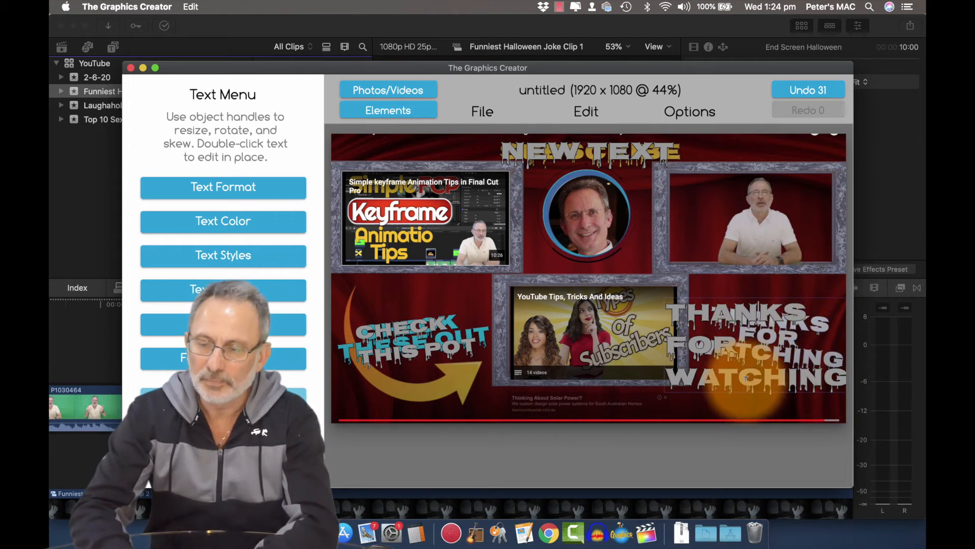
left_click(752, 345)
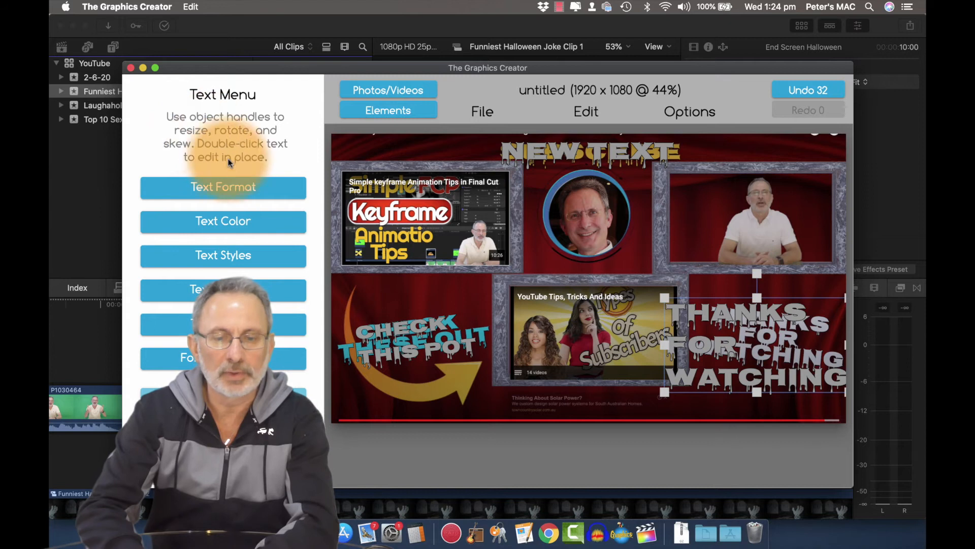
left_click(222, 186)
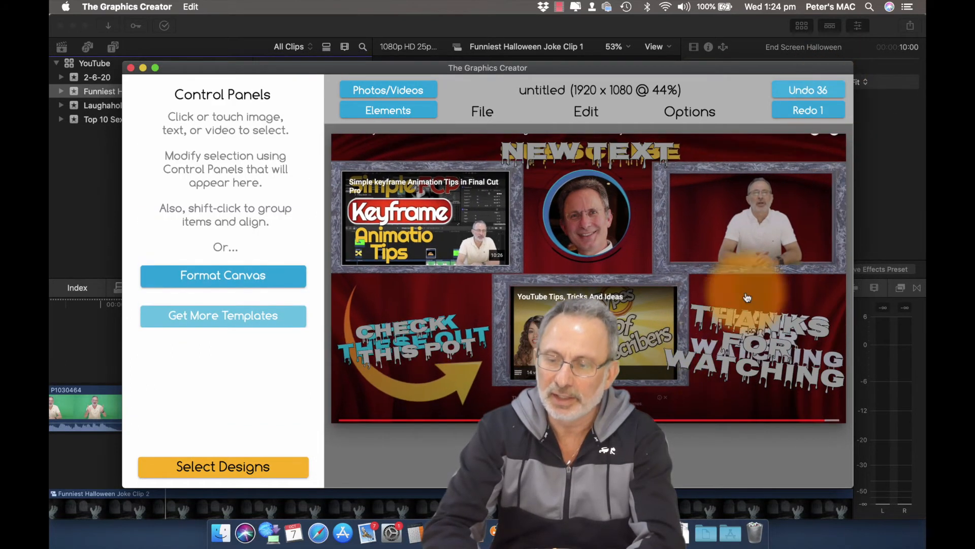
Colour the thanks caption gold (9E791B) and the lower-left caption bright blue (0ACDFF).
left_click(746, 336)
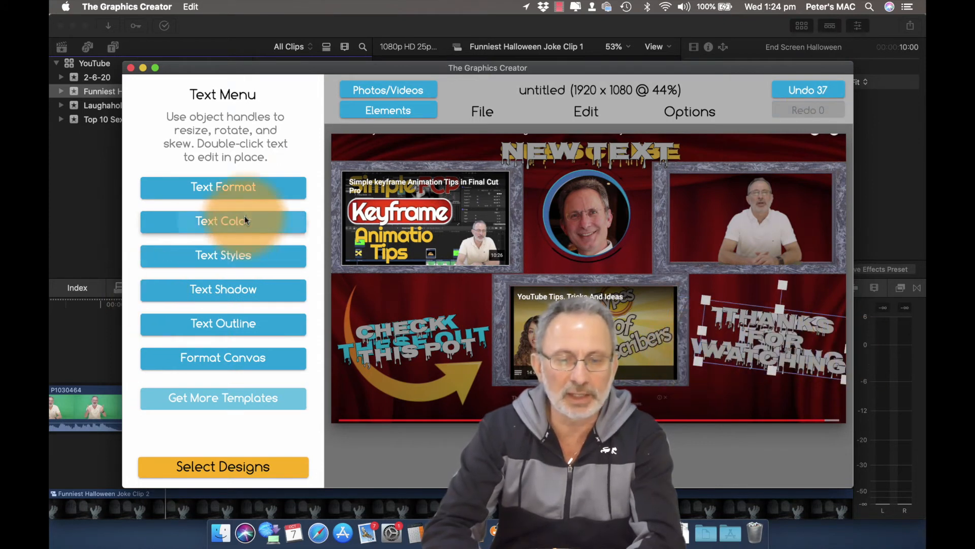
left_click(222, 221)
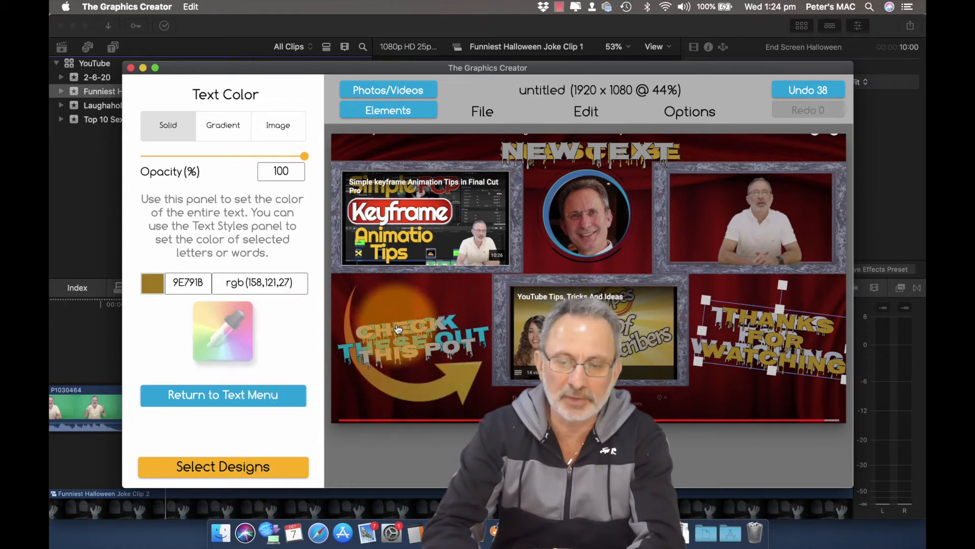
left_click(222, 394)
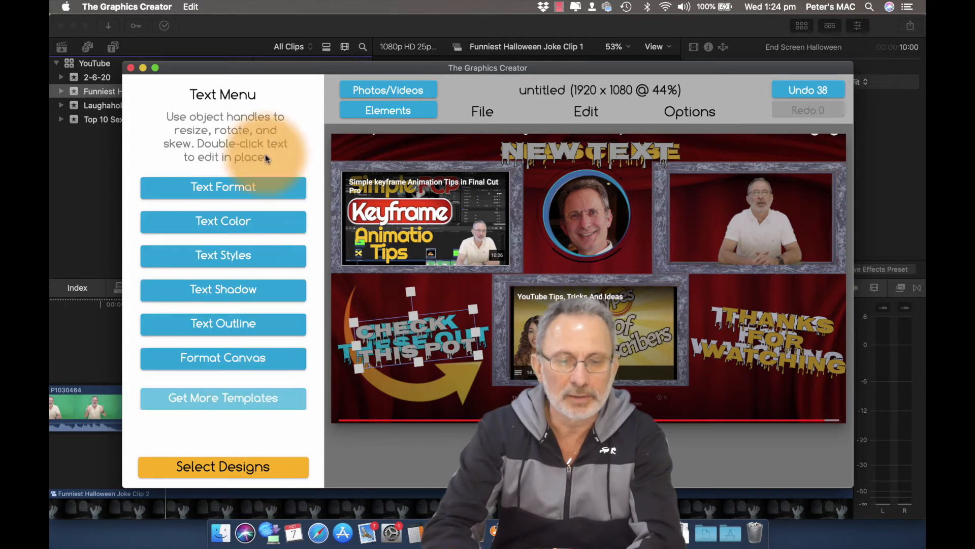
left_click(222, 221)
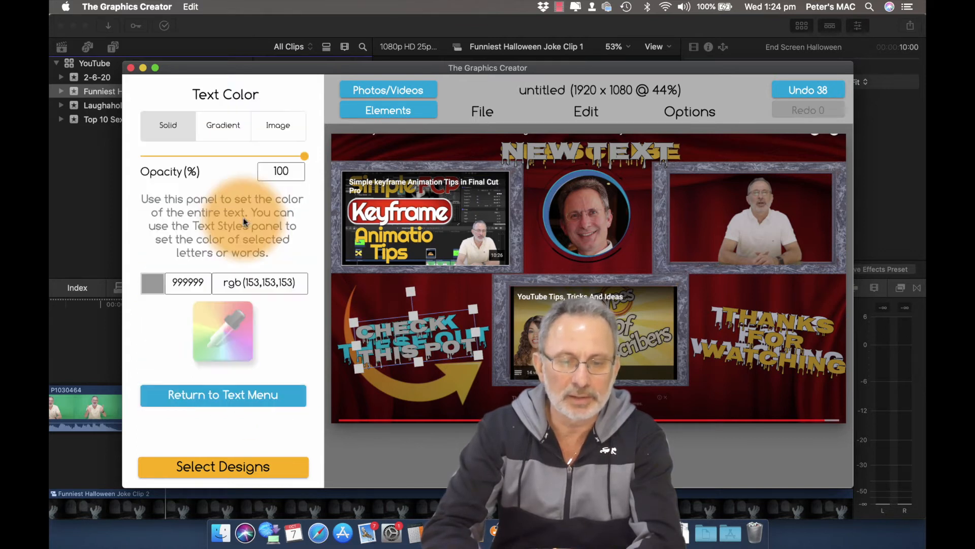
left_click(152, 282)
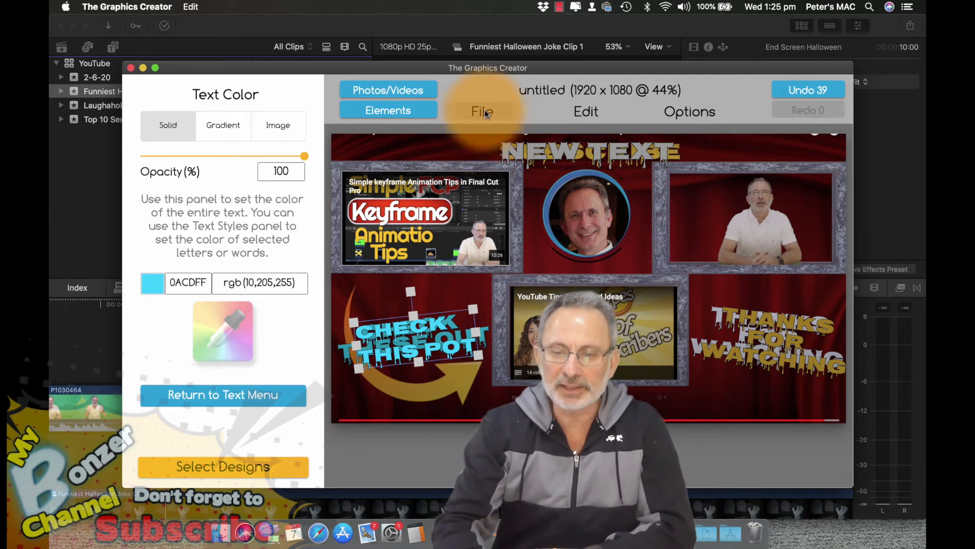
Import a gold ornate frame PNG from the Frames folder over the top-left thumbnail.
left_click(482, 111)
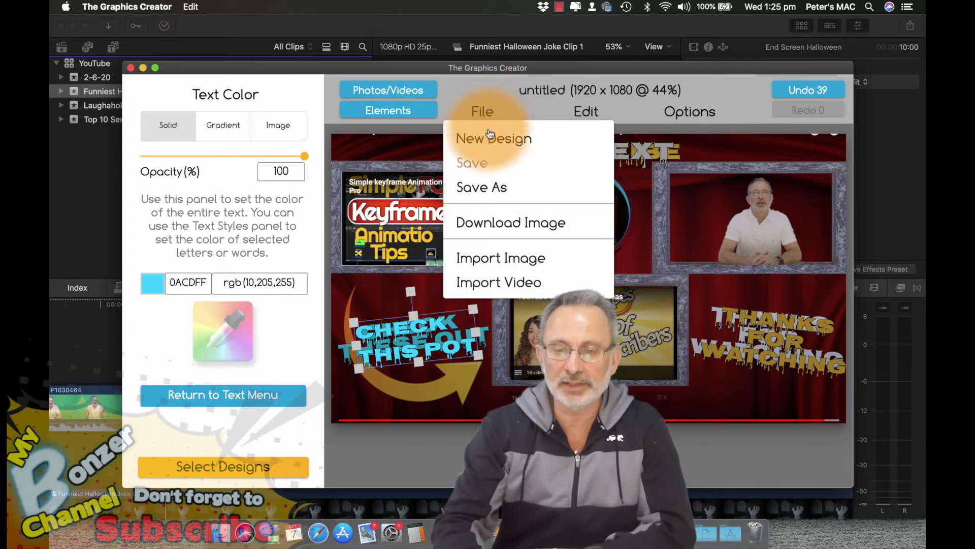
left_click(501, 258)
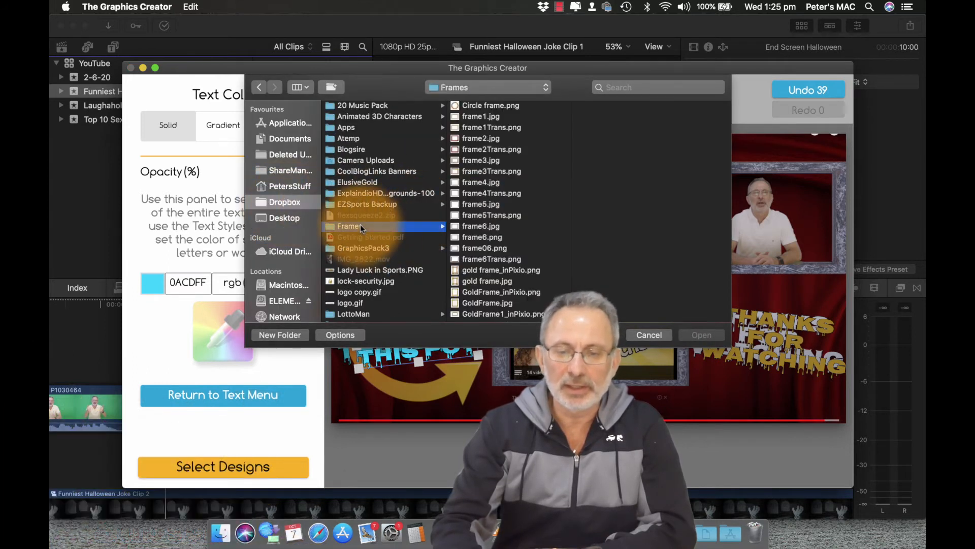
scroll("down", 3)
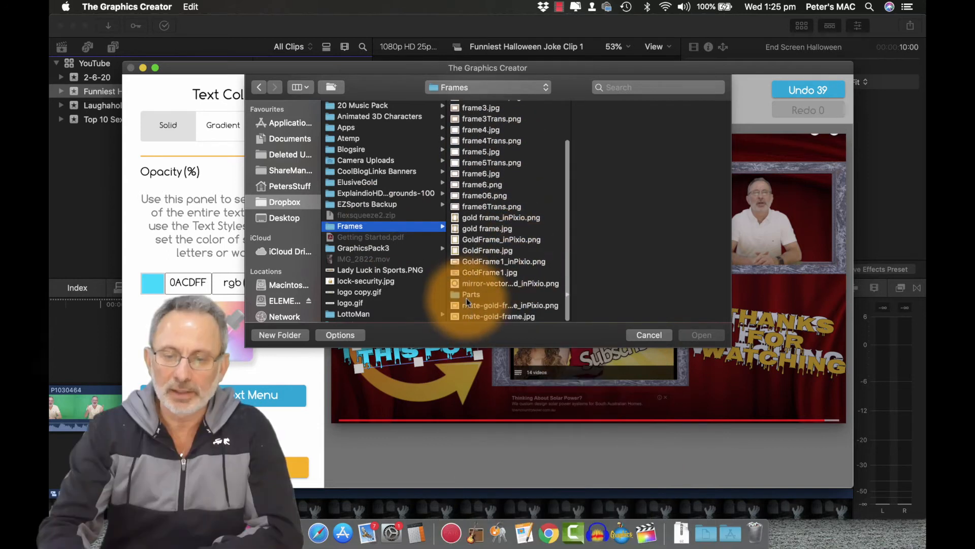
double_click(471, 294)
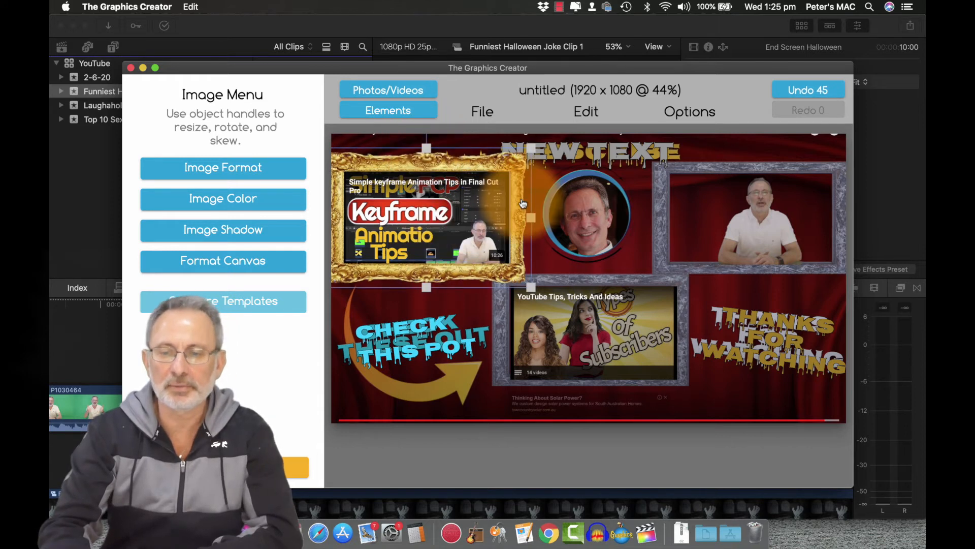
Duplicate the gold frame for the top-right and bottom-centre thumbnails.
left_click(586, 112)
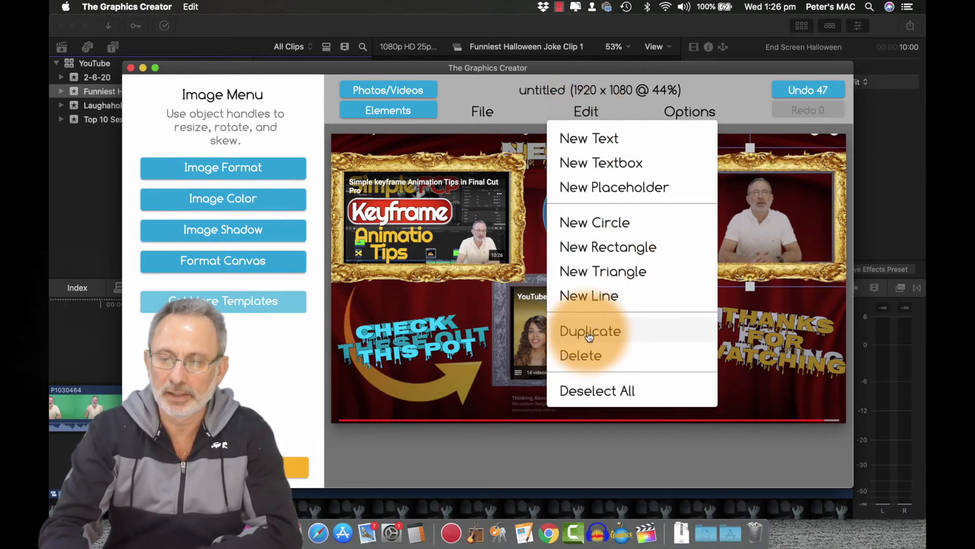
left_click(589, 330)
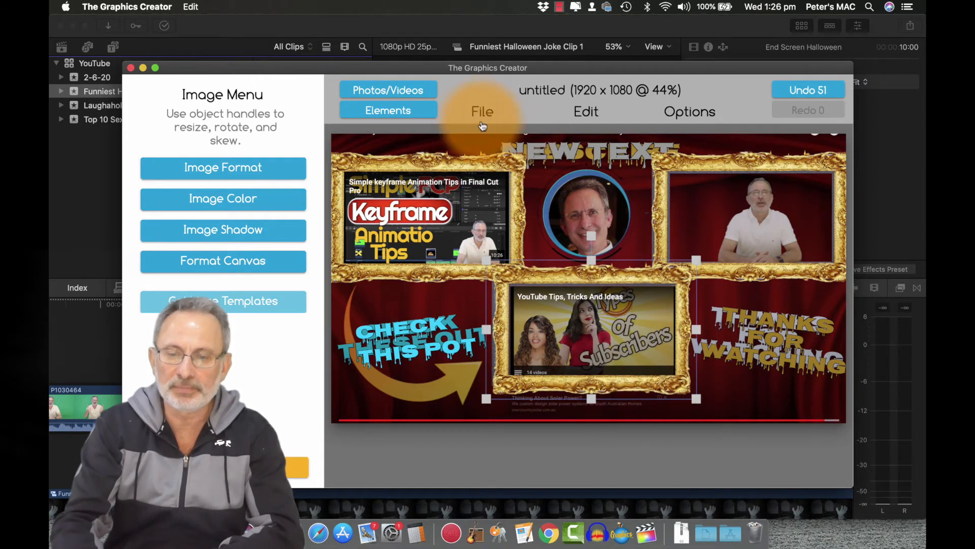
Import Circle frame.png from the Frames folder and position it at the top centre.
left_click(482, 112)
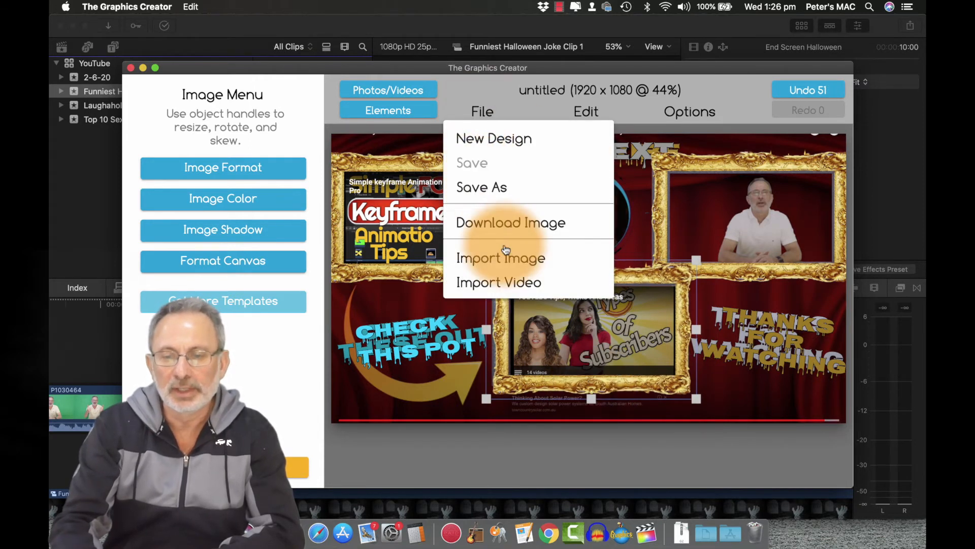
left_click(501, 258)
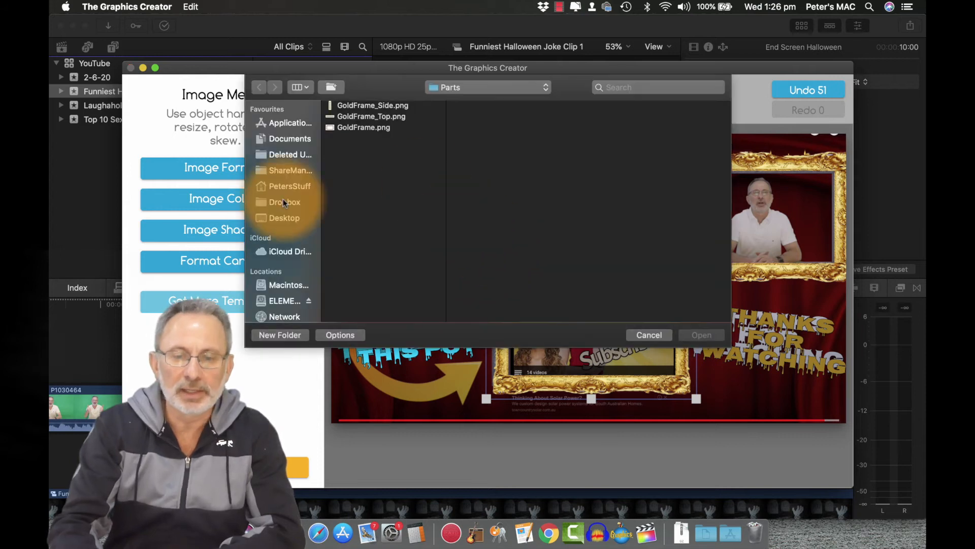
left_click(285, 201)
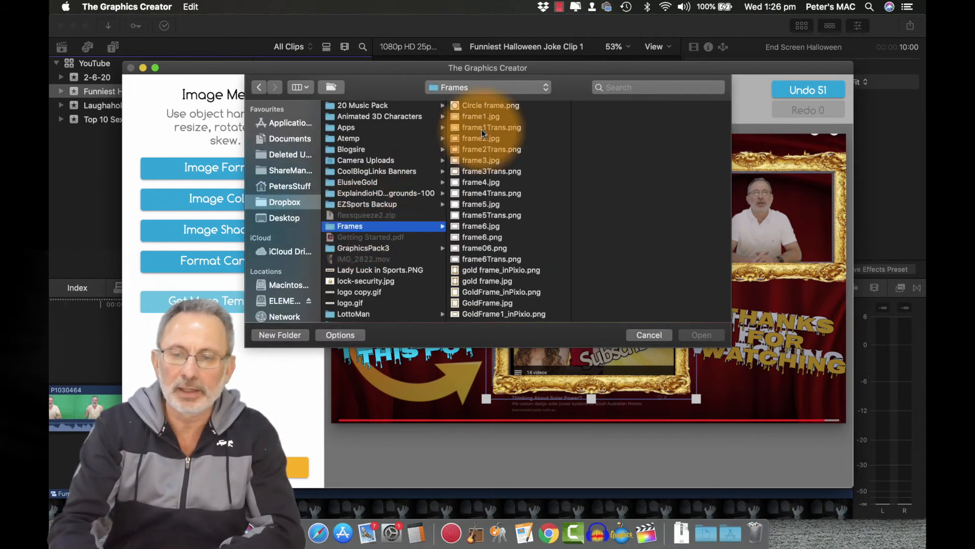
left_click(490, 105)
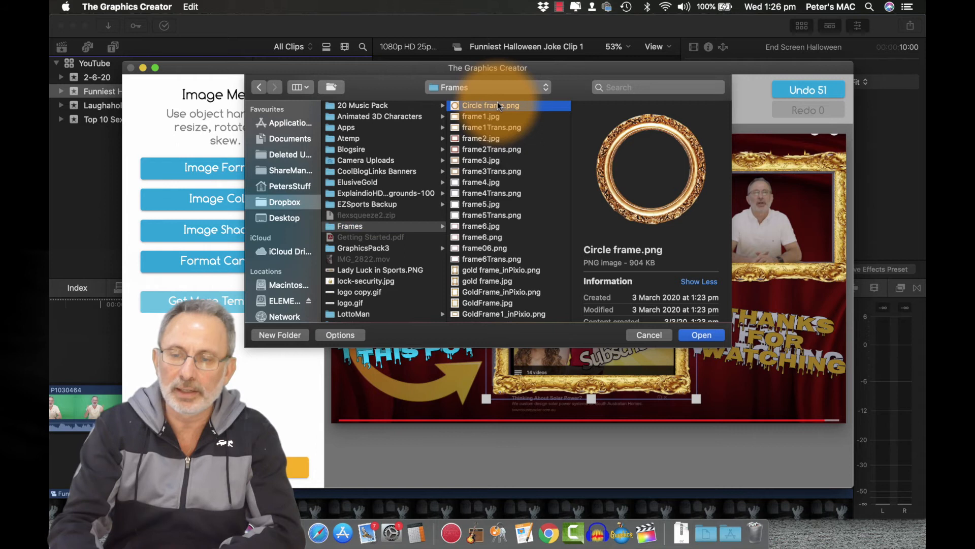
left_click(701, 334)
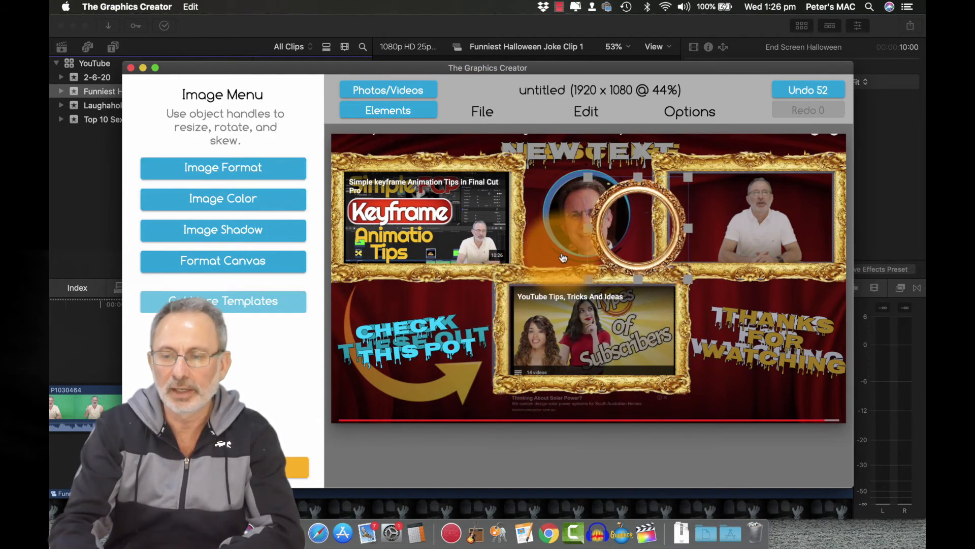
left_click_drag(634, 221, 588, 230)
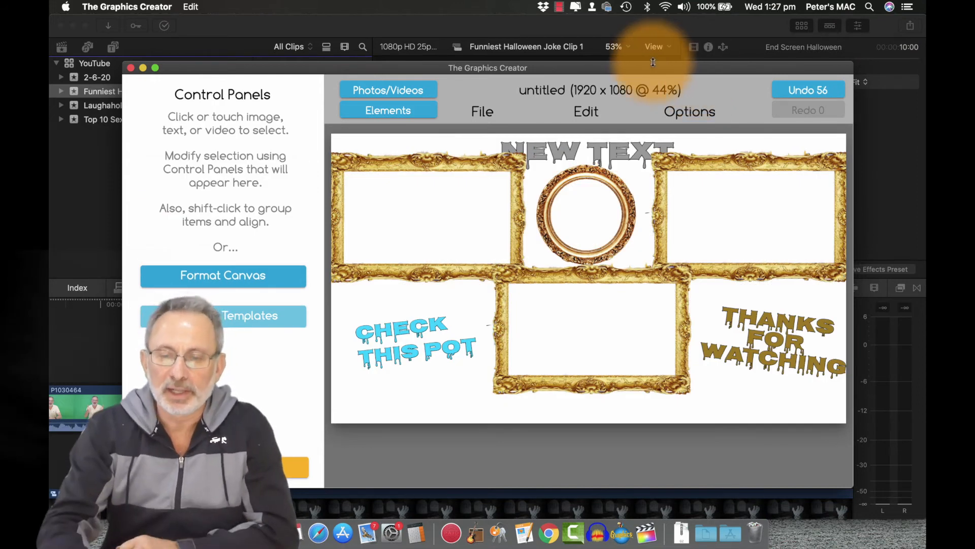
Change the NEW TEXT title's colour to red (FF3E0A).
left_click(585, 150)
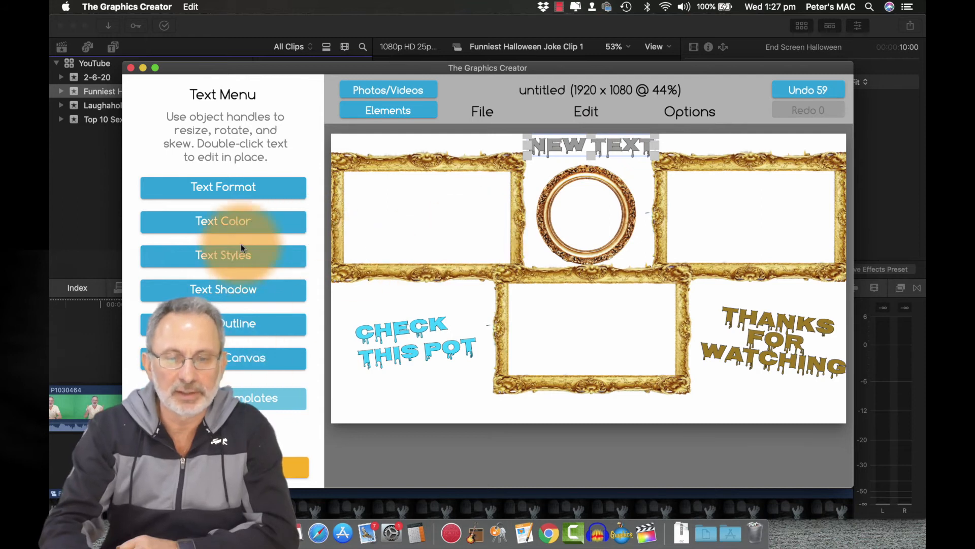
left_click(223, 221)
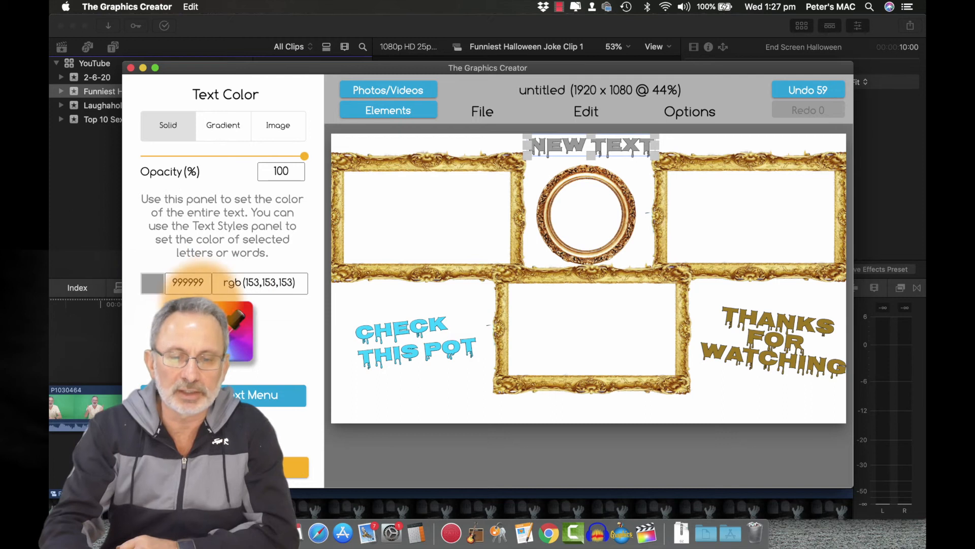
left_click(152, 282)
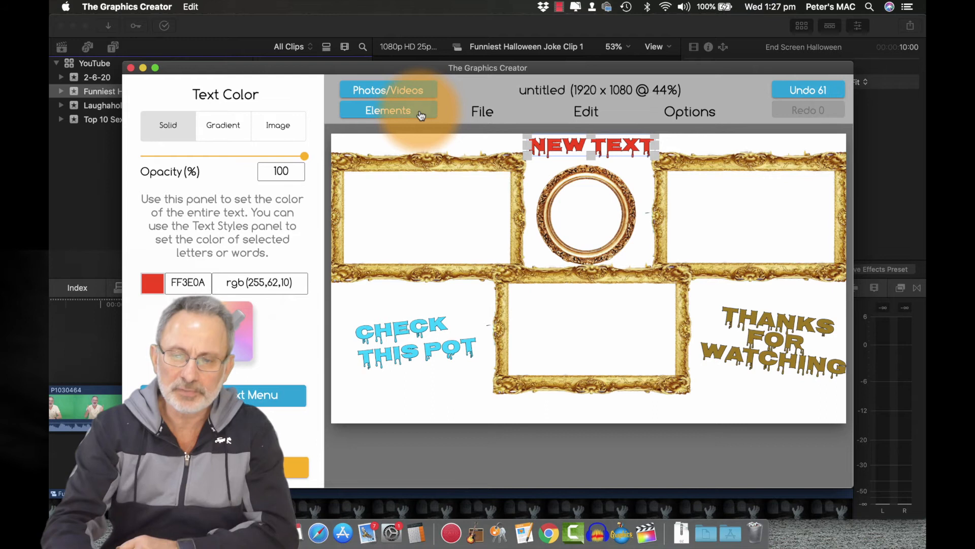
Add the sunburst from Background Images and send it to the back.
left_click(388, 110)
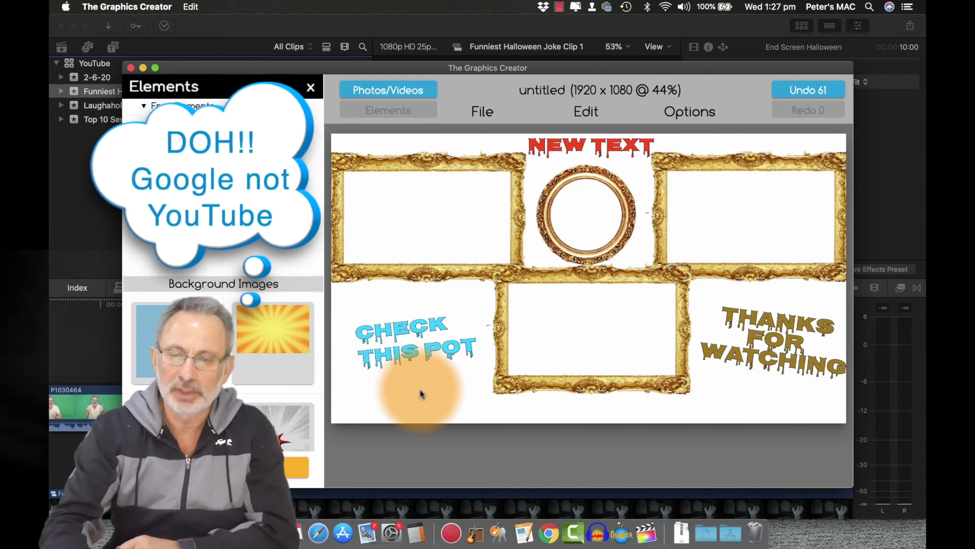
left_click(271, 327)
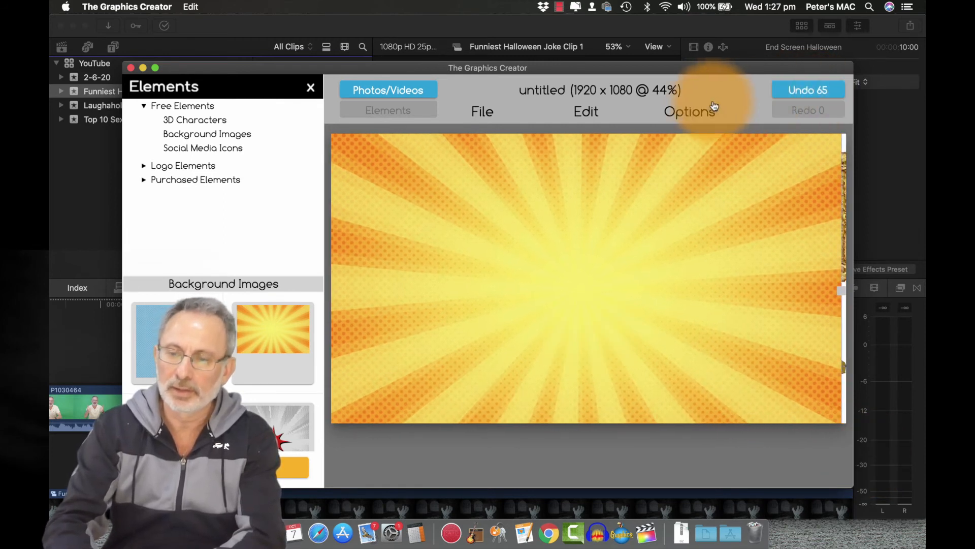
left_click(689, 111)
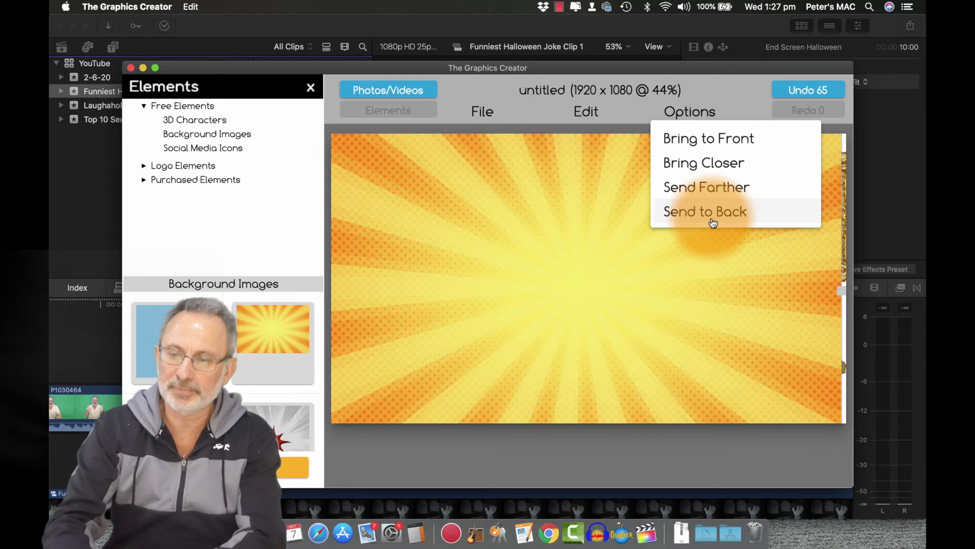
left_click(705, 211)
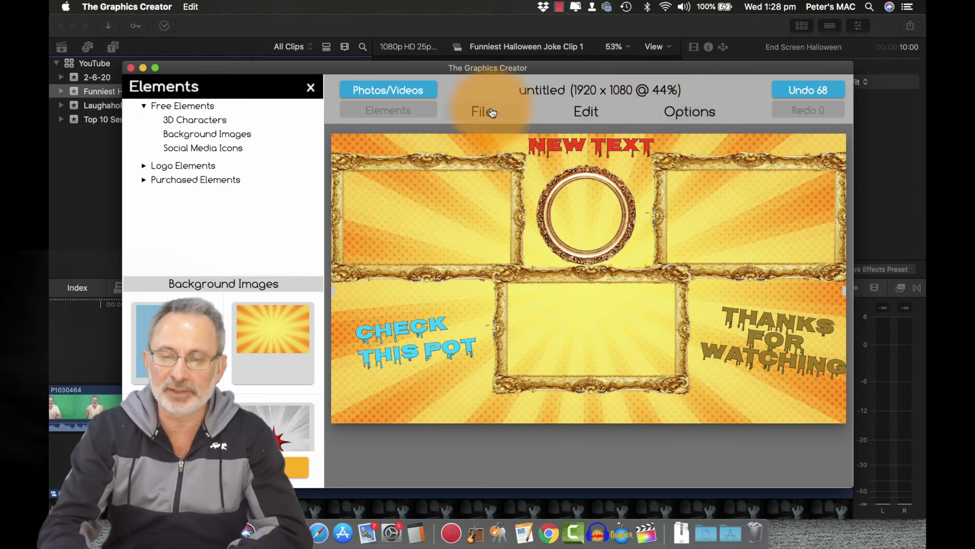
Save the design with name 'Gold' in the 'End Screen' set.
left_click(482, 111)
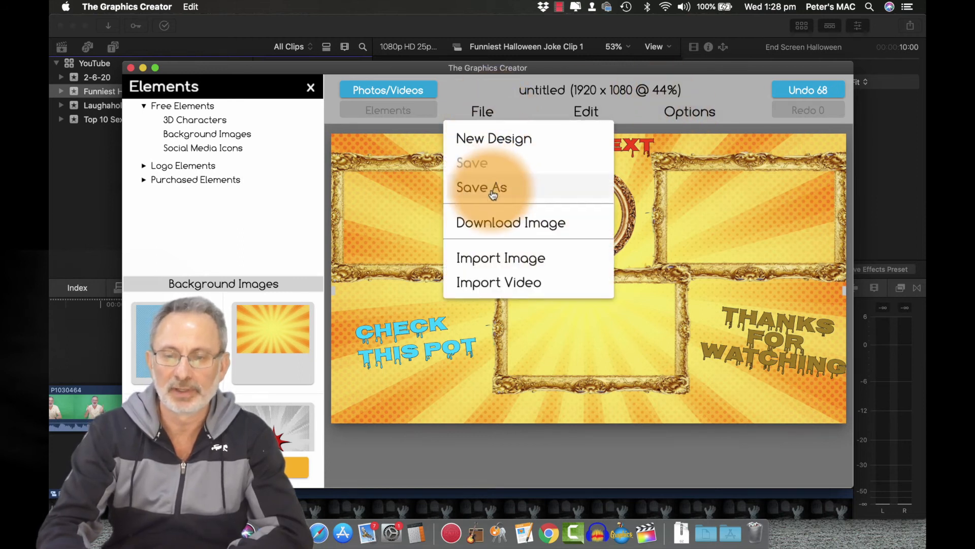
left_click(481, 188)
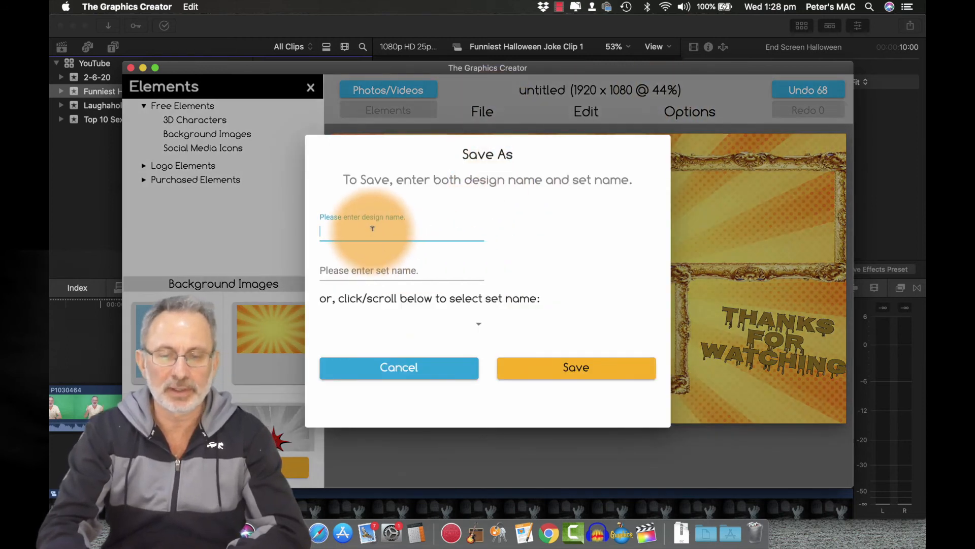
type("Gold")
left_click(402, 271)
type("E")
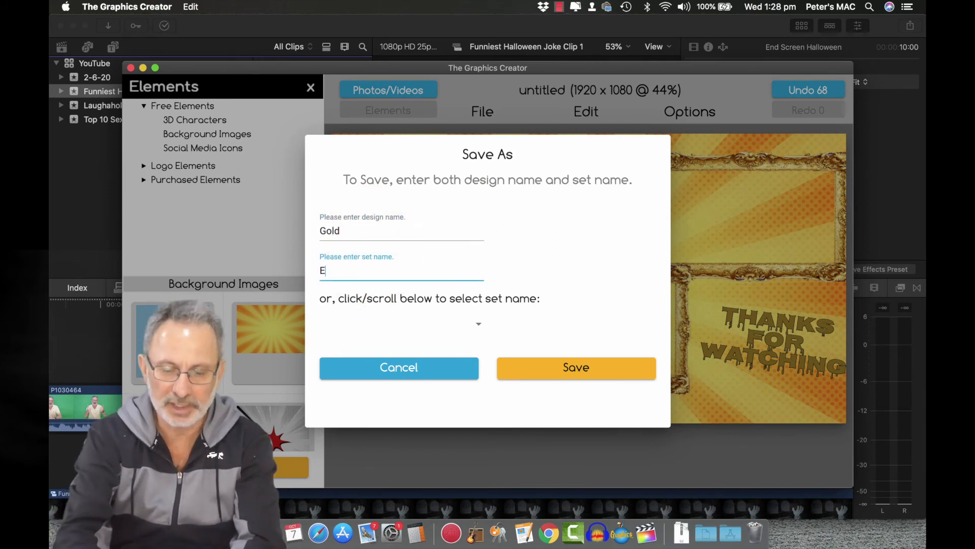
type("nd Scree")
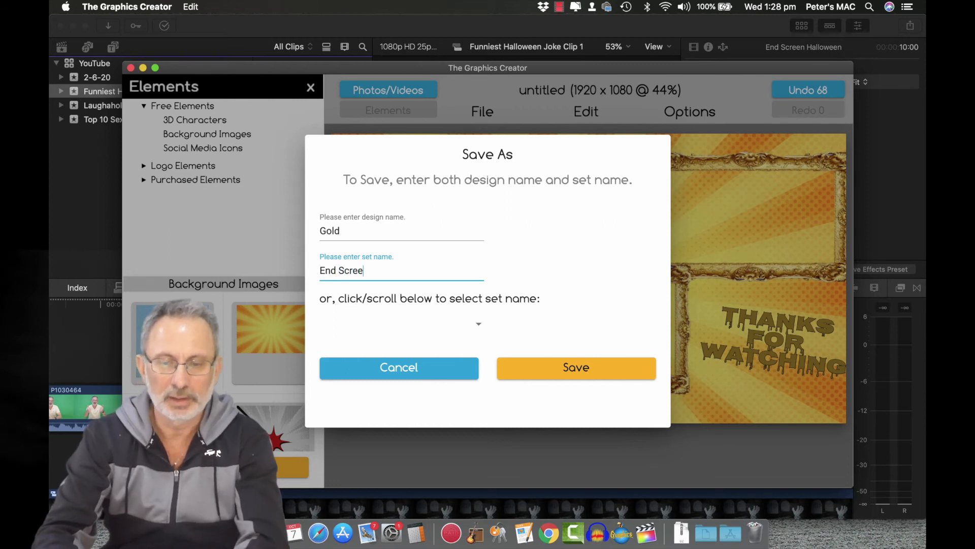
left_click(575, 366)
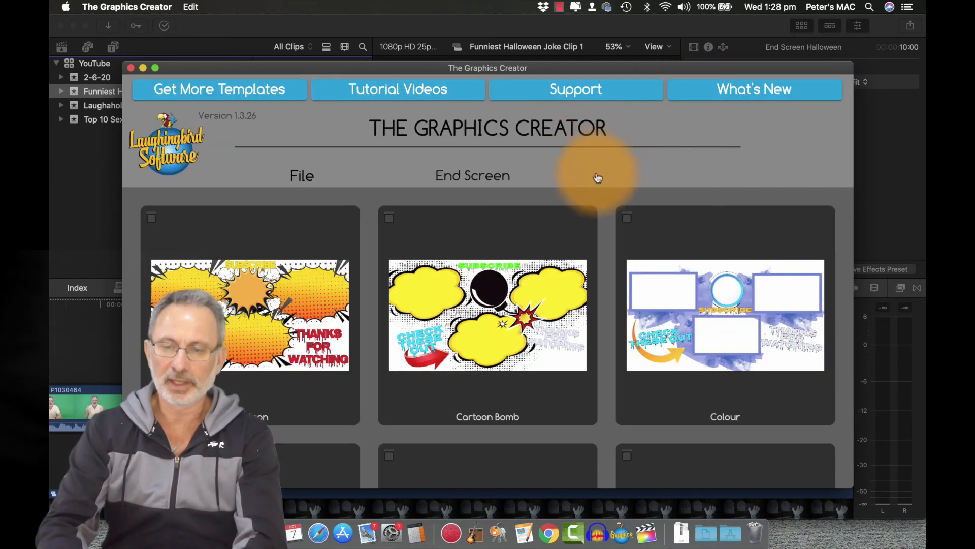
Scroll down through the End Screen template designs.
scroll("down", 3)
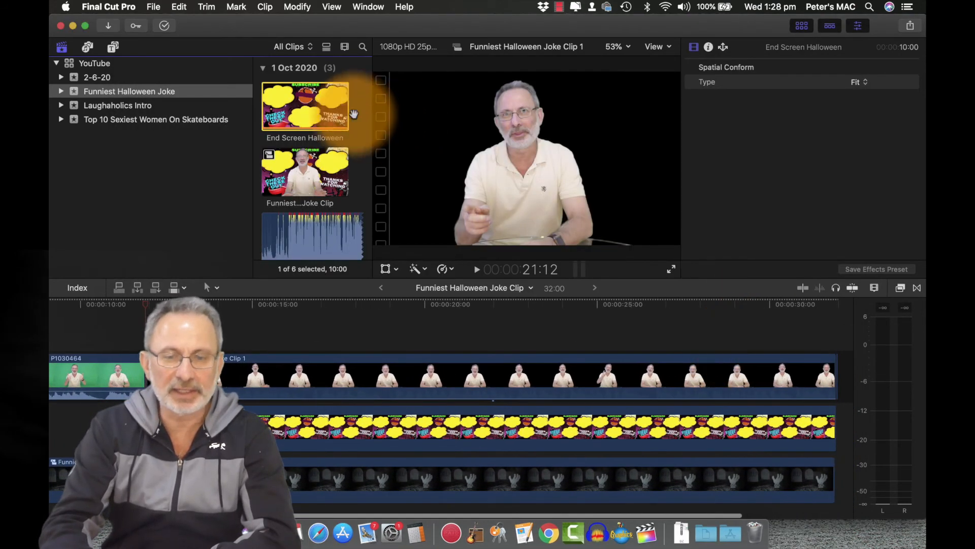
Preview the End Screen Halloween clip, then select the end screen clip in the timeline.
left_click(305, 105)
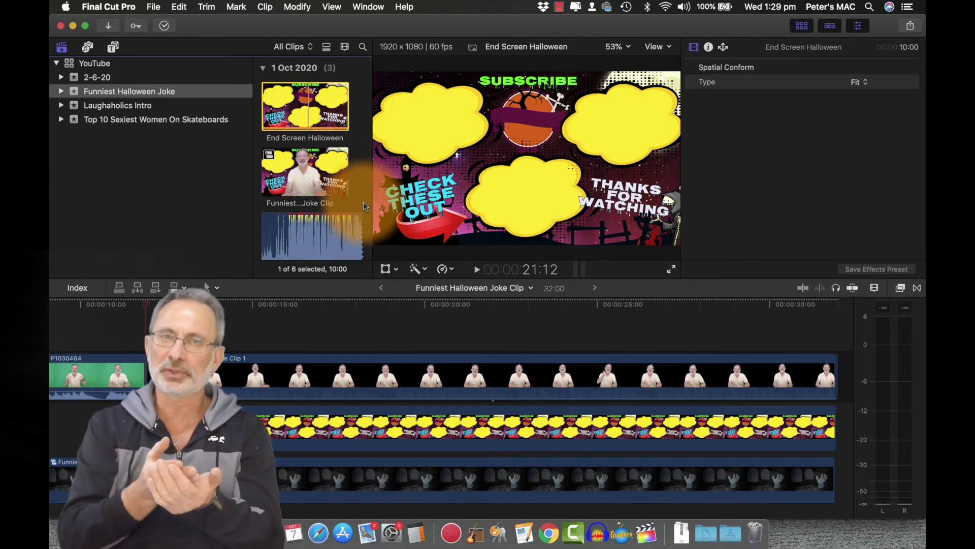
left_click(413, 427)
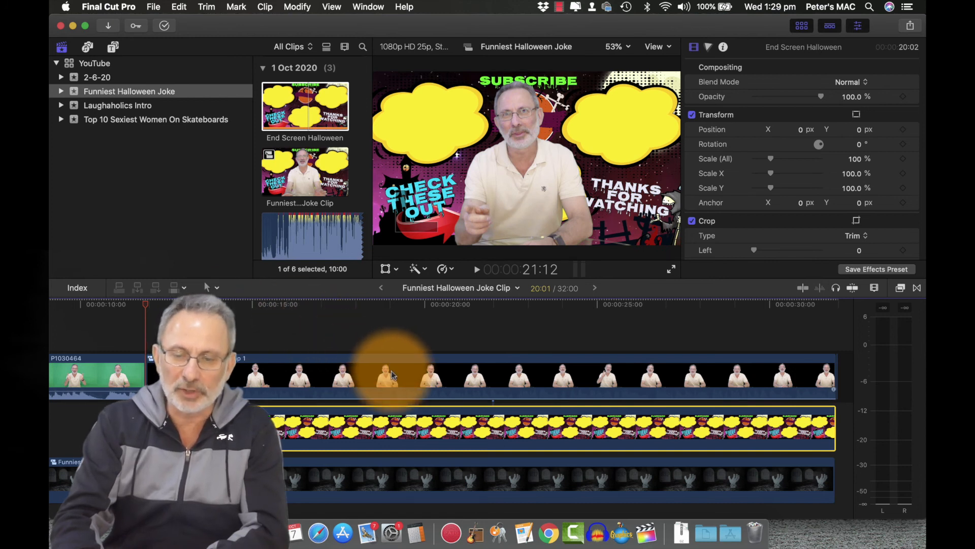
Scale the presenter clip to about 51% and move it into the top-right cloud.
left_click(386, 376)
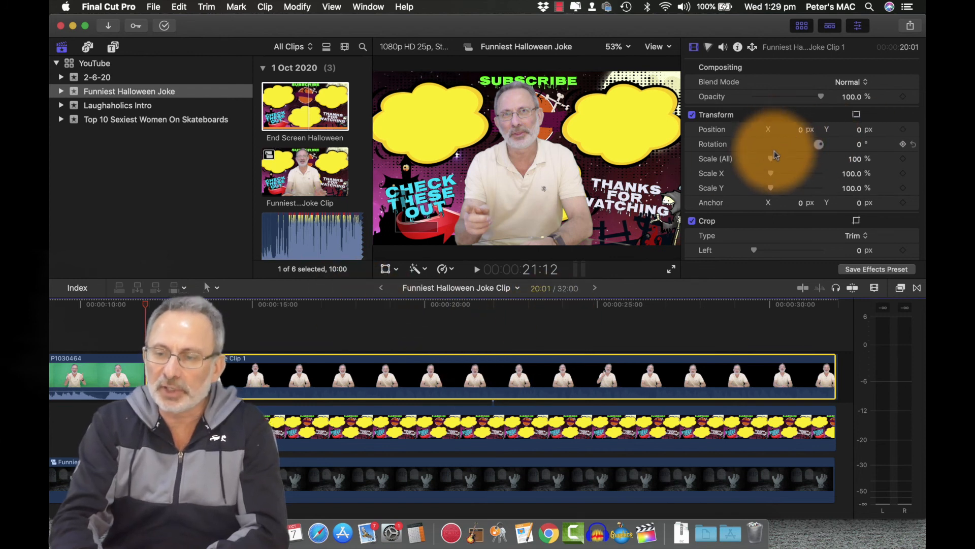
left_click_drag(771, 159, 753, 159)
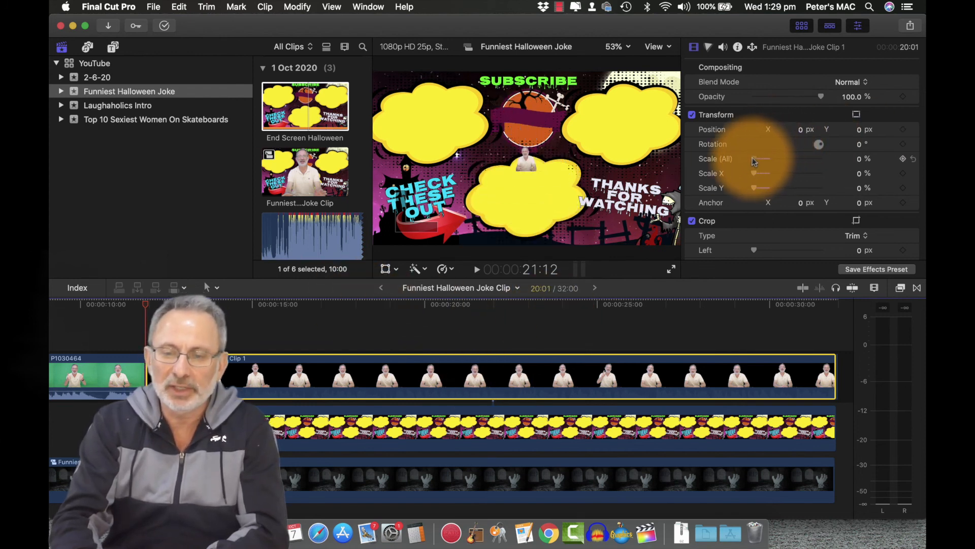
left_click_drag(755, 159, 765, 159)
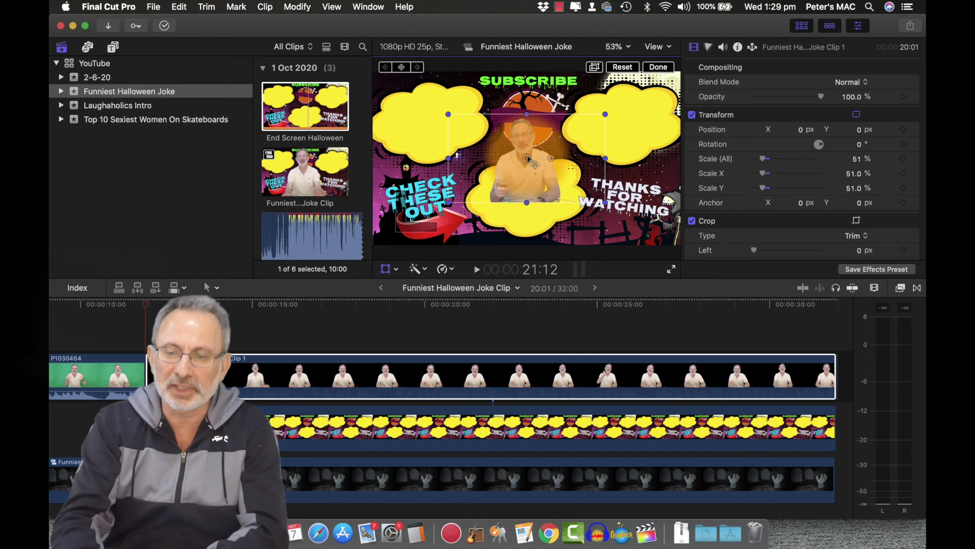
left_click_drag(527, 158, 626, 112)
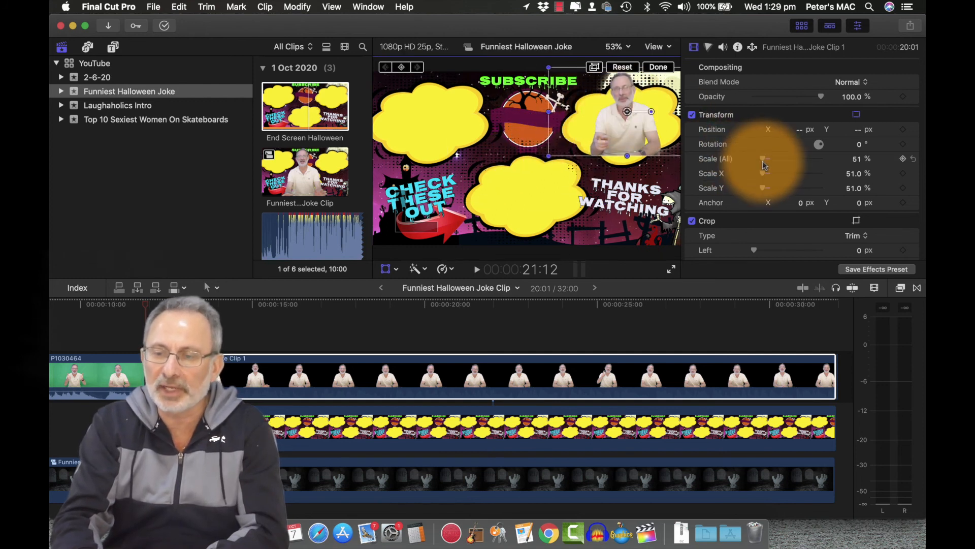
left_click_drag(761, 158, 768, 158)
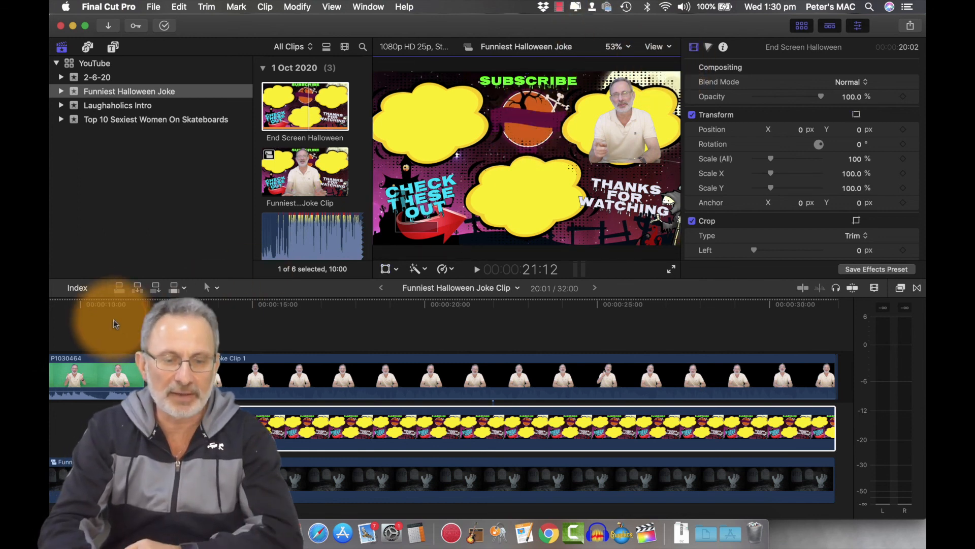
Move the playhead to an earlier point and show the presenter clip's Audio inspector.
left_click(112, 304)
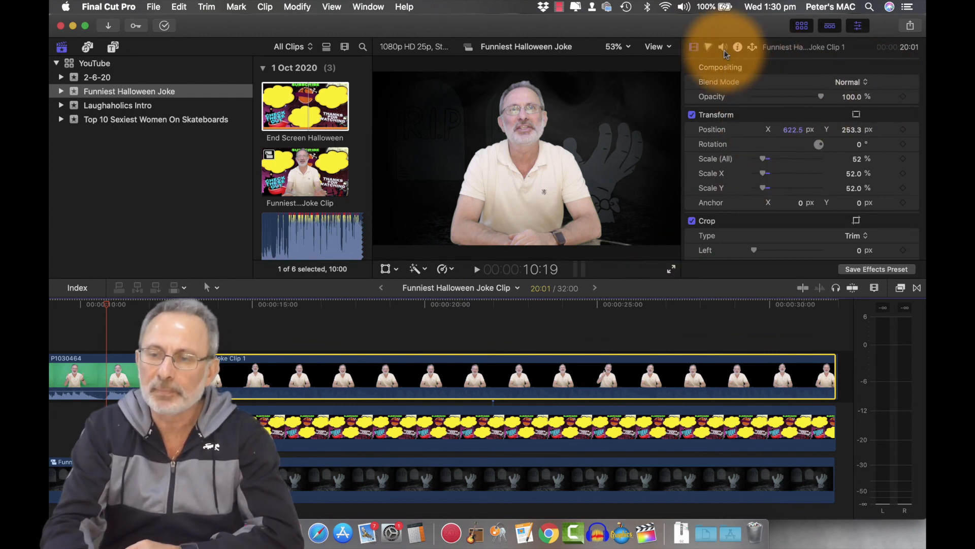
left_click(722, 47)
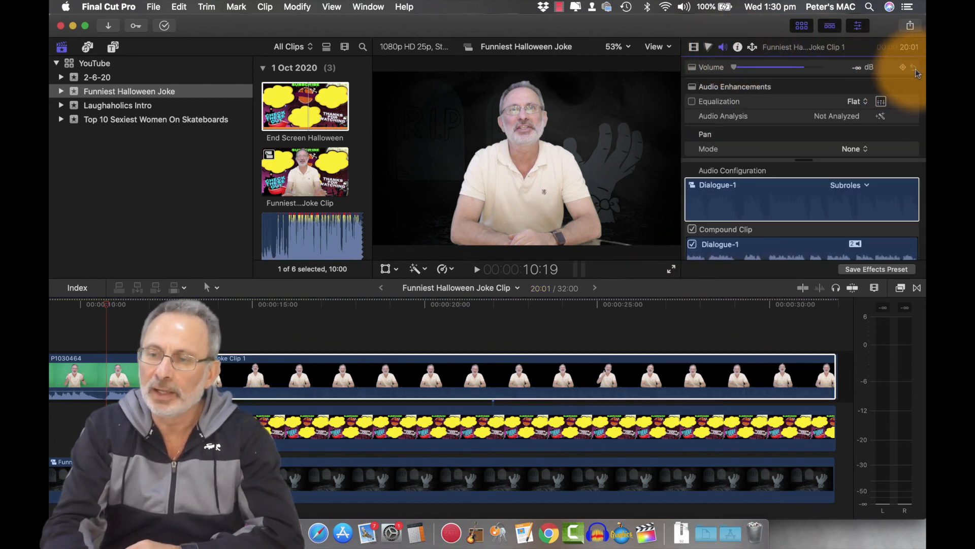